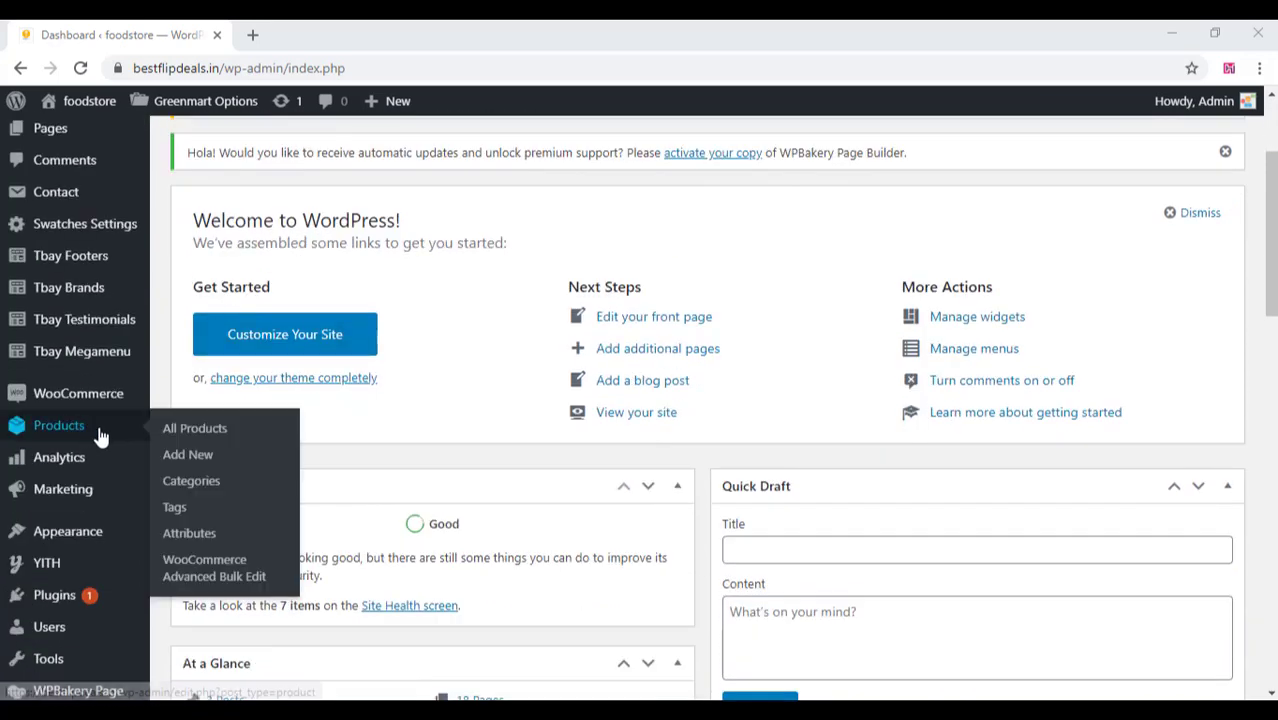
# Show the installed plugins list, with WooCommerce 4.6.2 flagged for update to 4.7.0
pyautogui.click(194, 428)
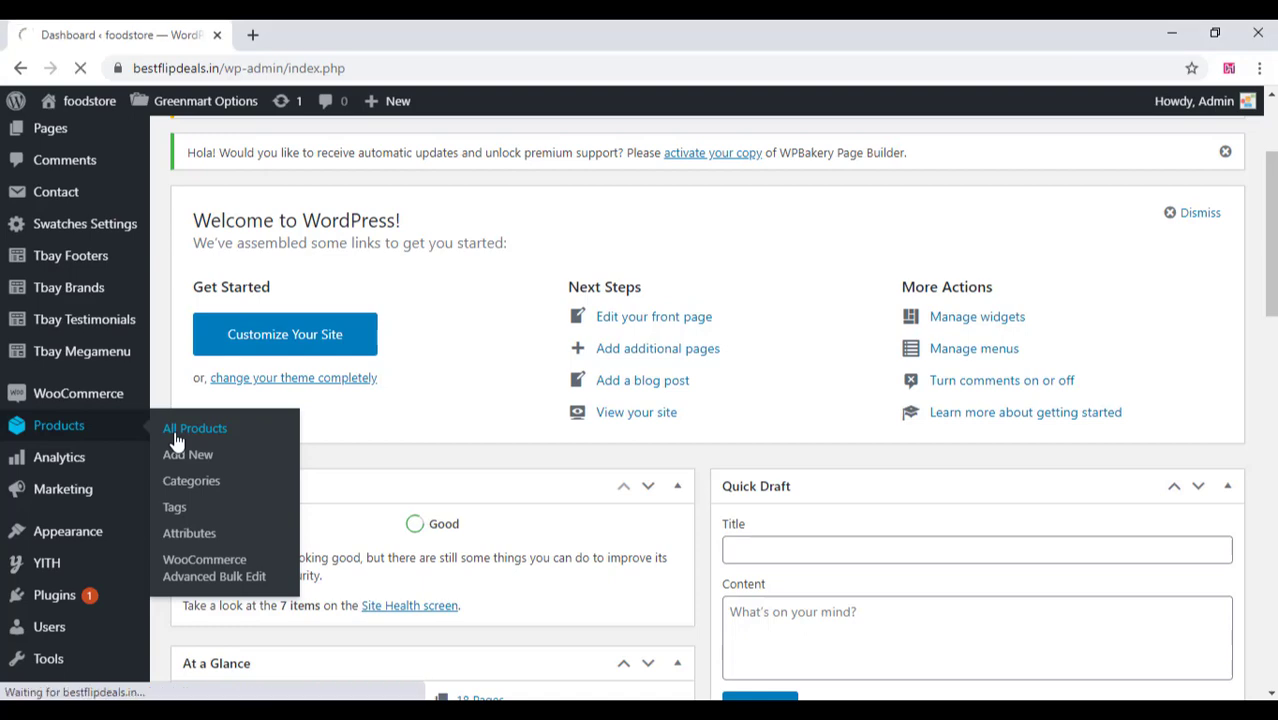
pyautogui.click(194, 428)
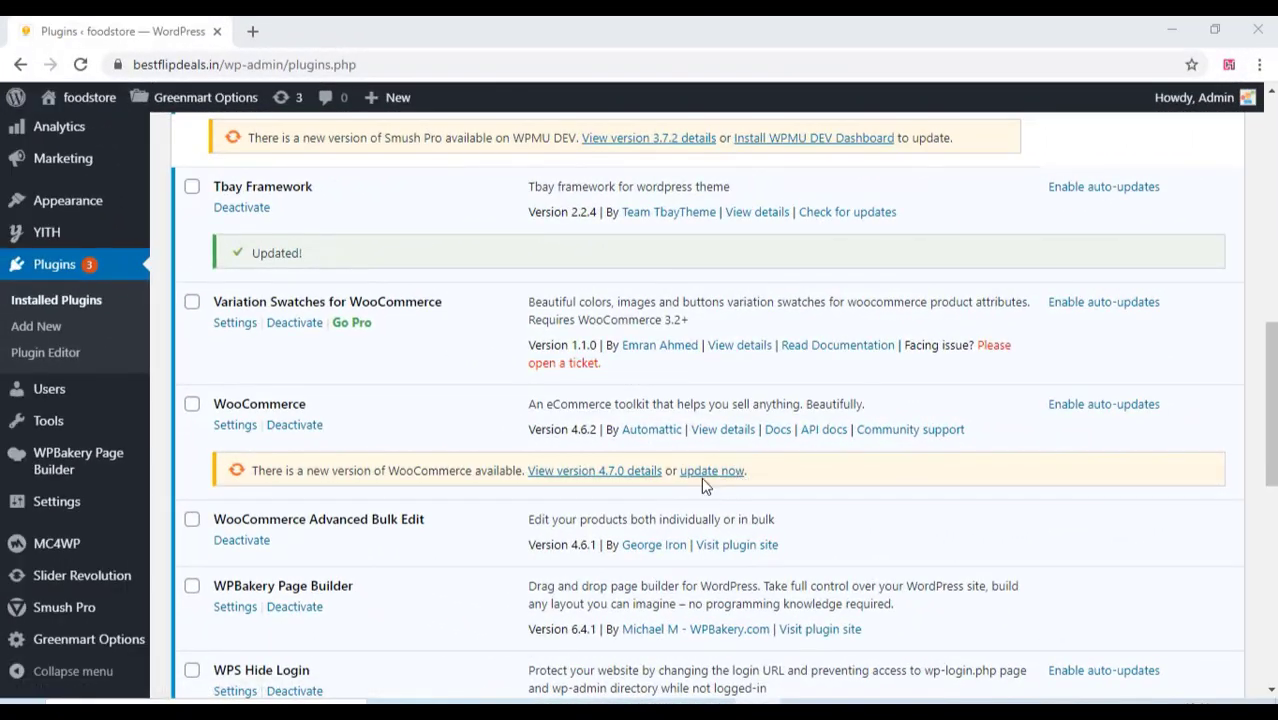
# View the WooCommerce 4.7.0 details page on WordPress.org in a new tab
pyautogui.click(712, 470)
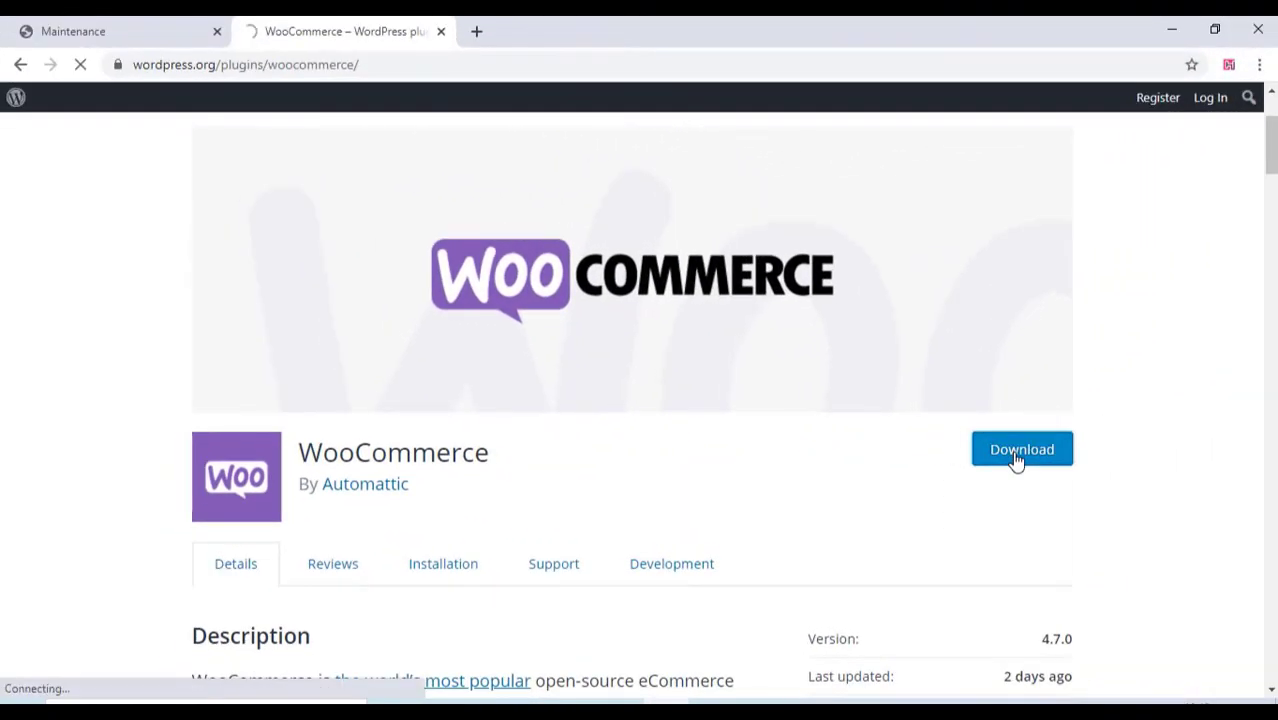
# Download the WooCommerce 4.7.0 zip from the plugin page
pyautogui.click(1020, 448)
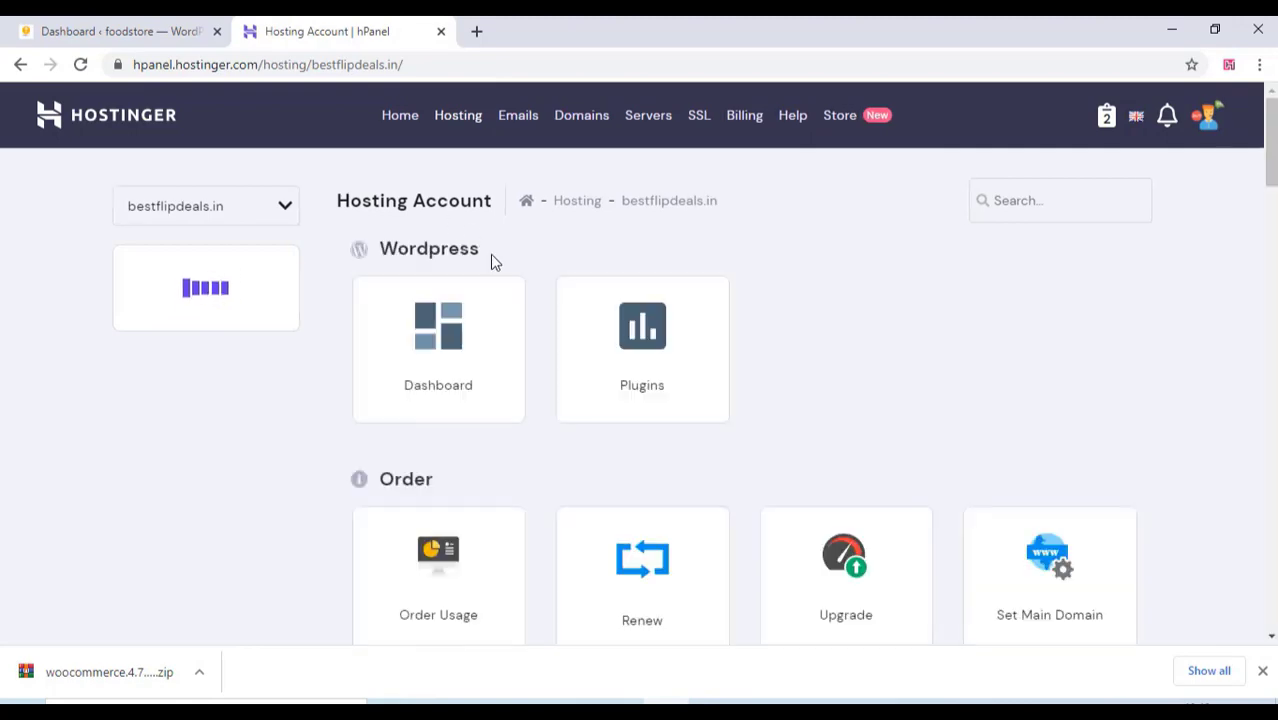
# Scroll the hosting account page to locate the File Manager entry
pyautogui.scroll(-3)
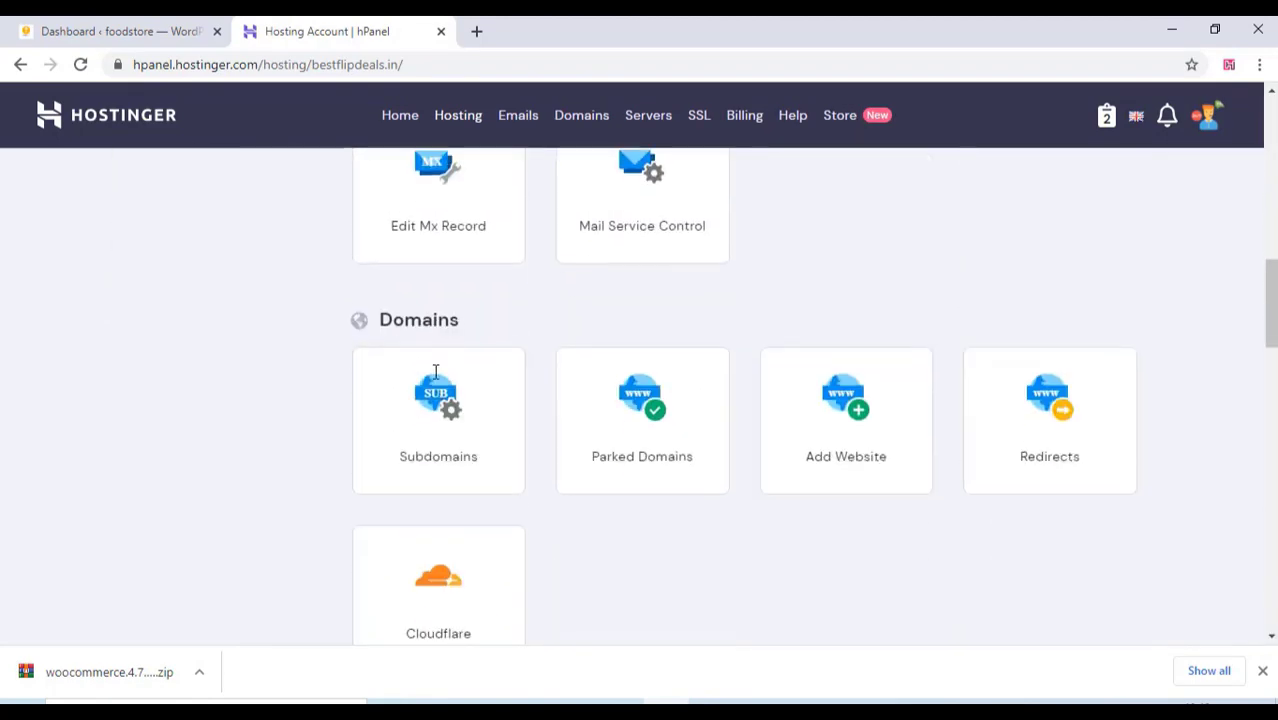
pyautogui.scroll(3)
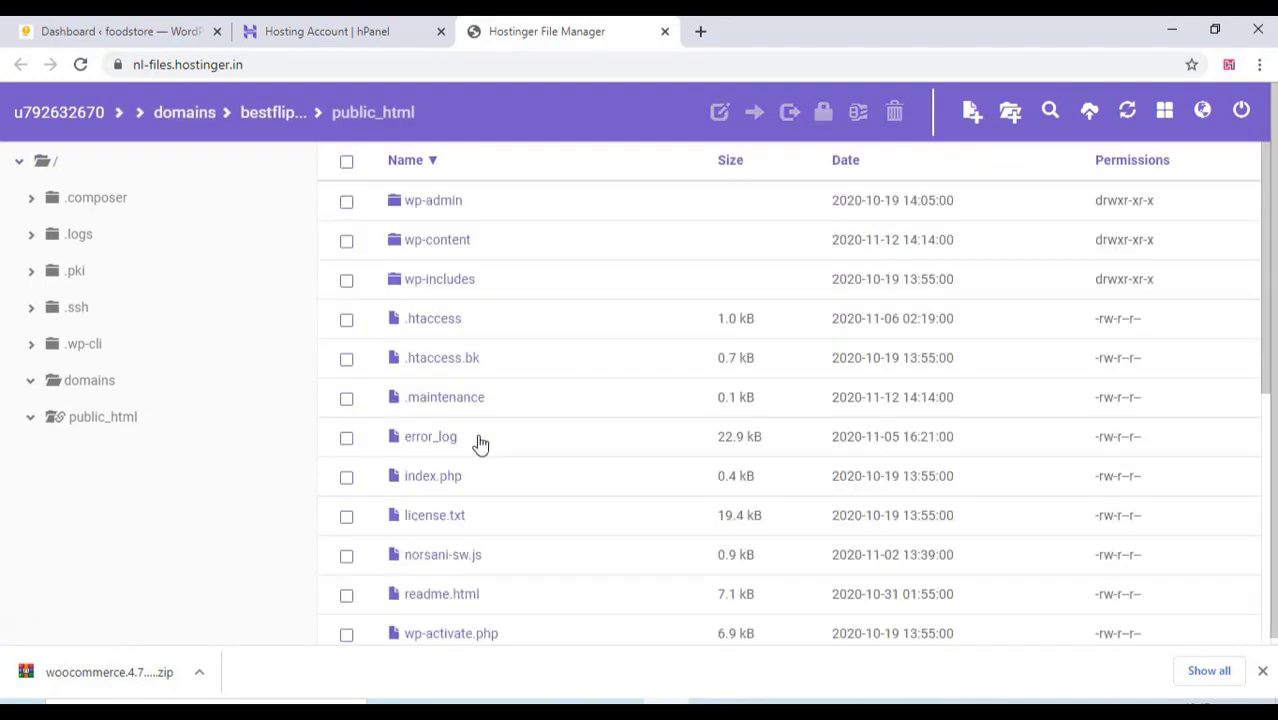
pyautogui.moveTo(504, 304)
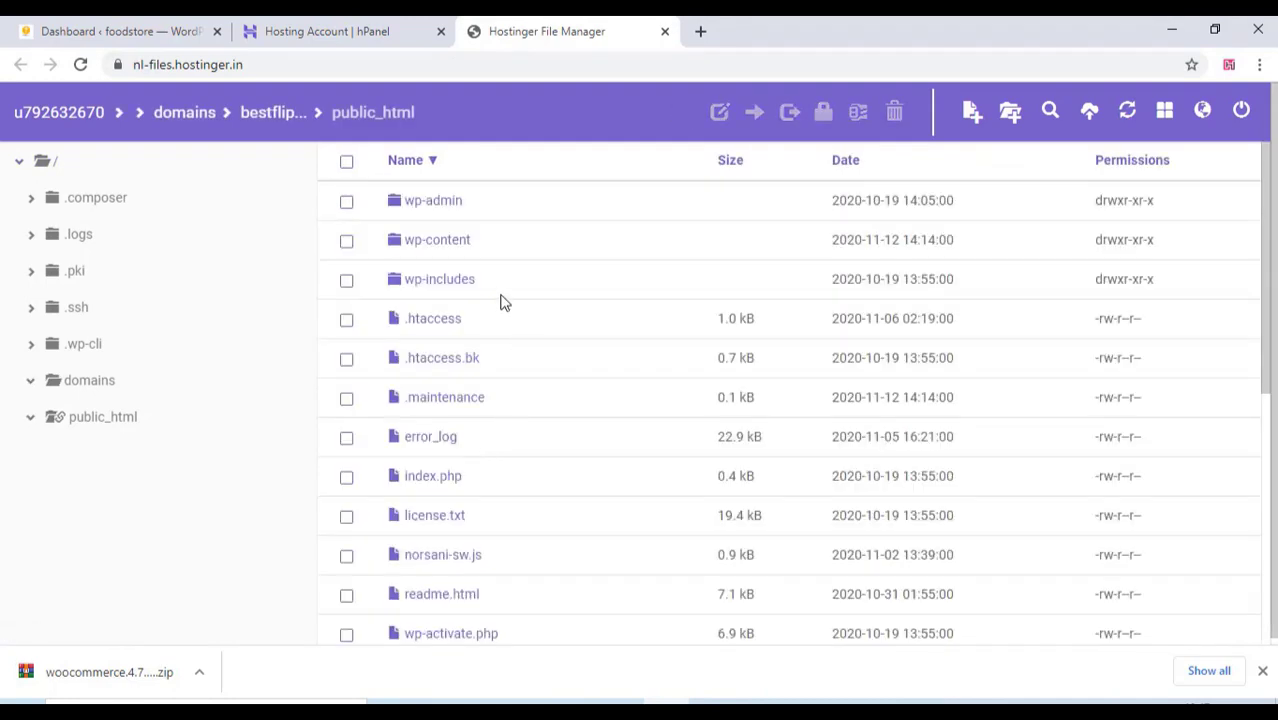
pyautogui.moveTo(436, 240)
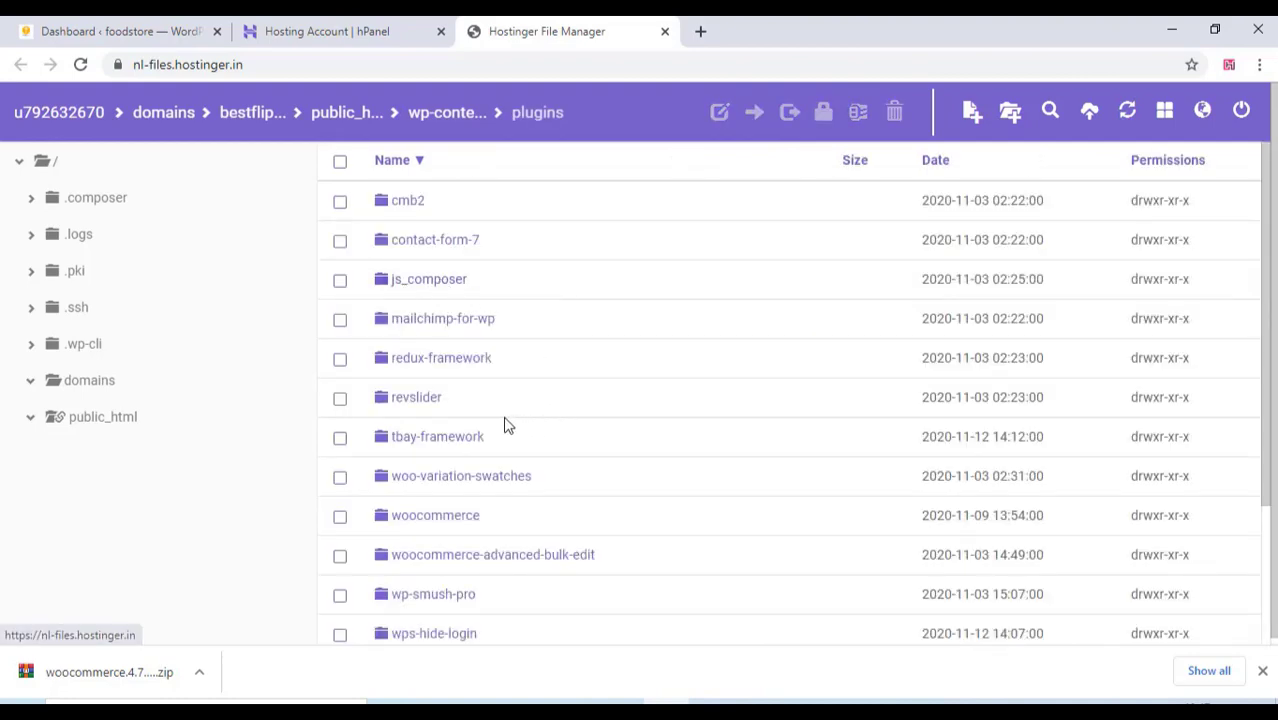
# Delete the old woocommerce folder from wp-content/plugins
pyautogui.scroll(-3)
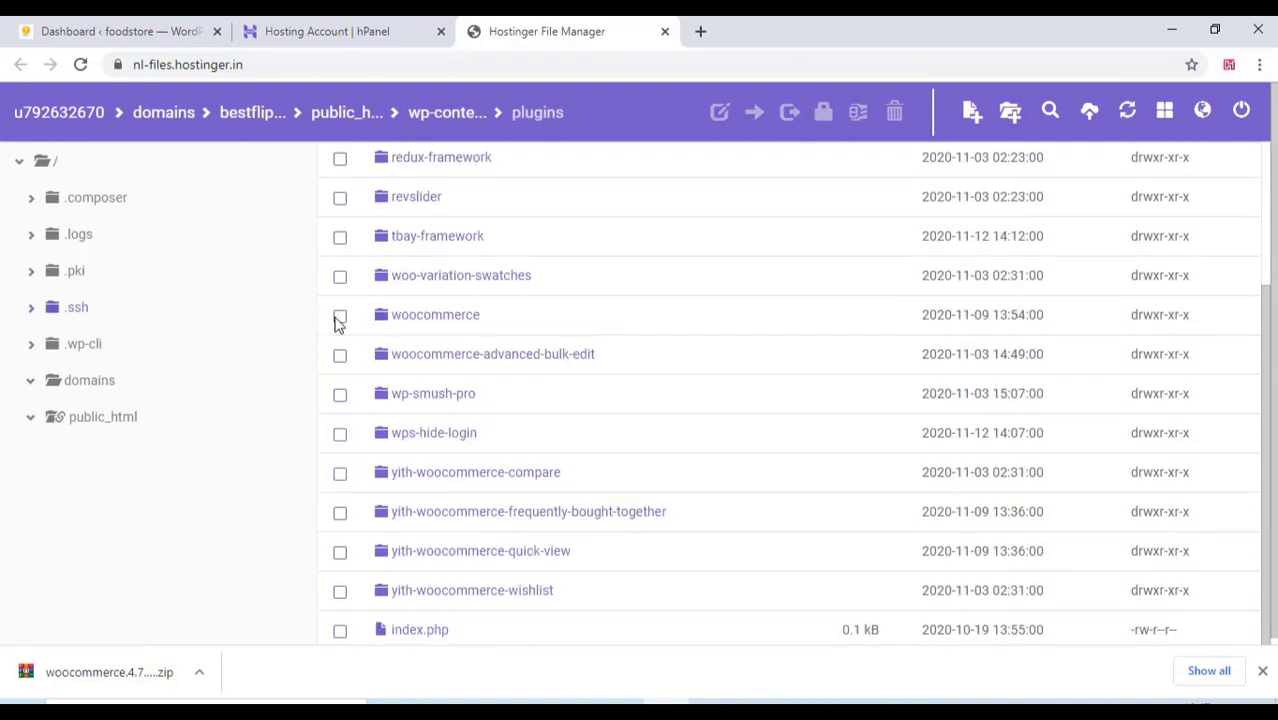
pyautogui.click(340, 314)
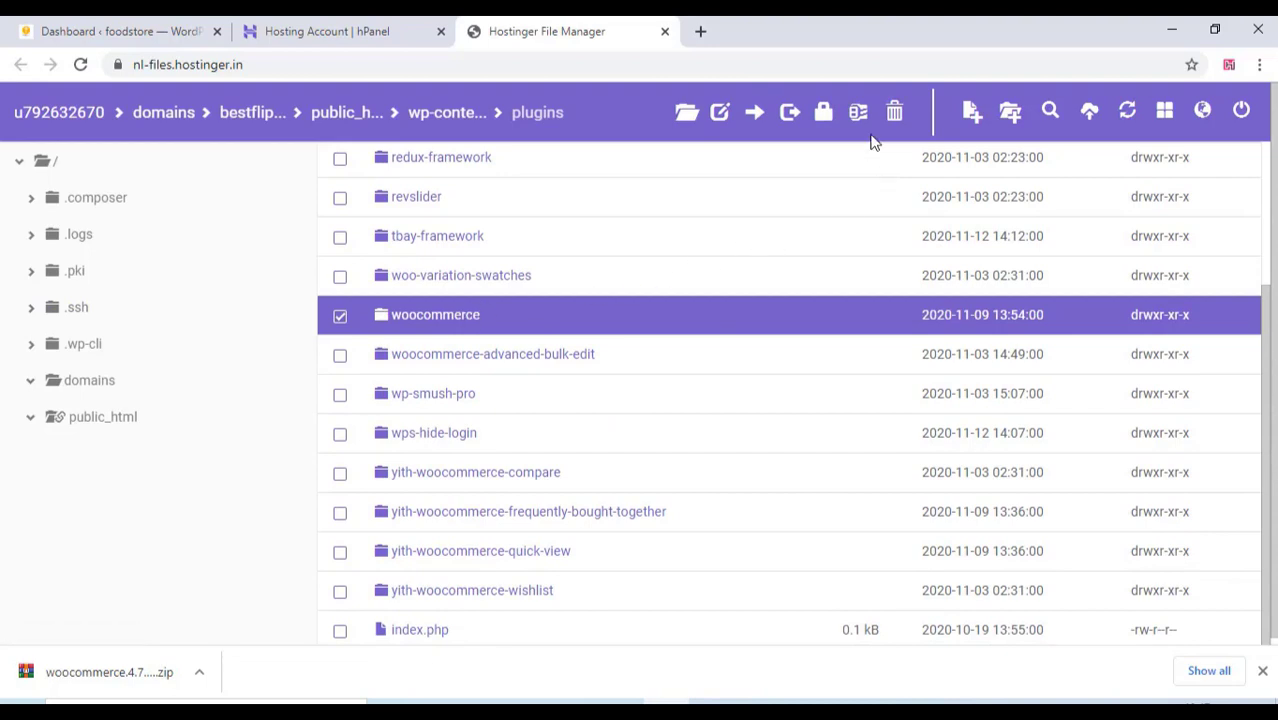
pyautogui.click(894, 112)
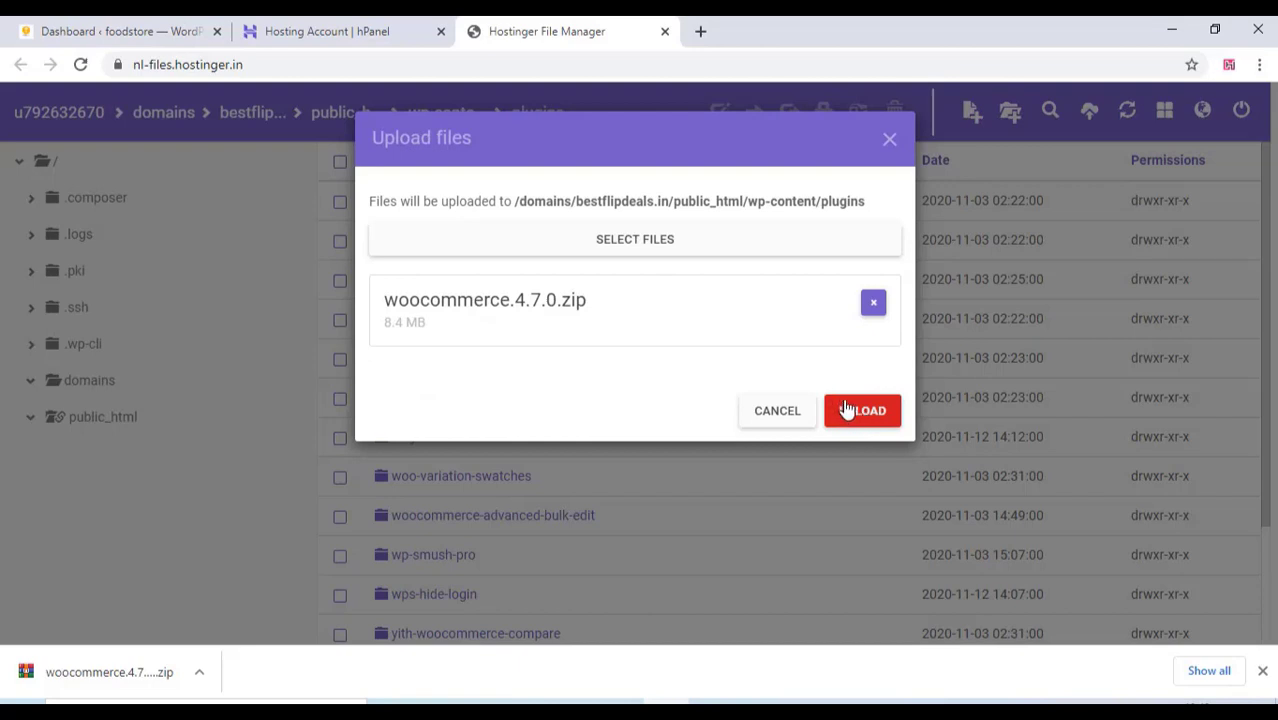
# Upload woocommerce.4.7.0.zip into the plugins folder and return to it when done
pyautogui.click(862, 410)
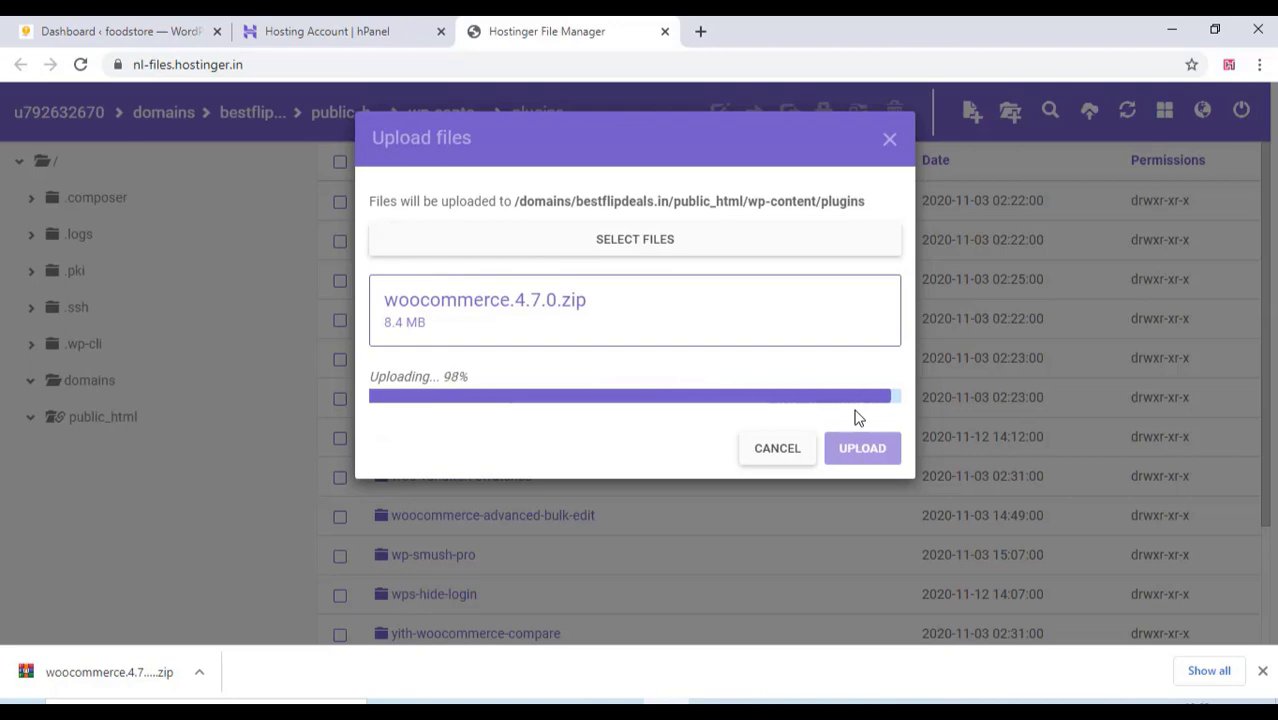
pyautogui.click(860, 448)
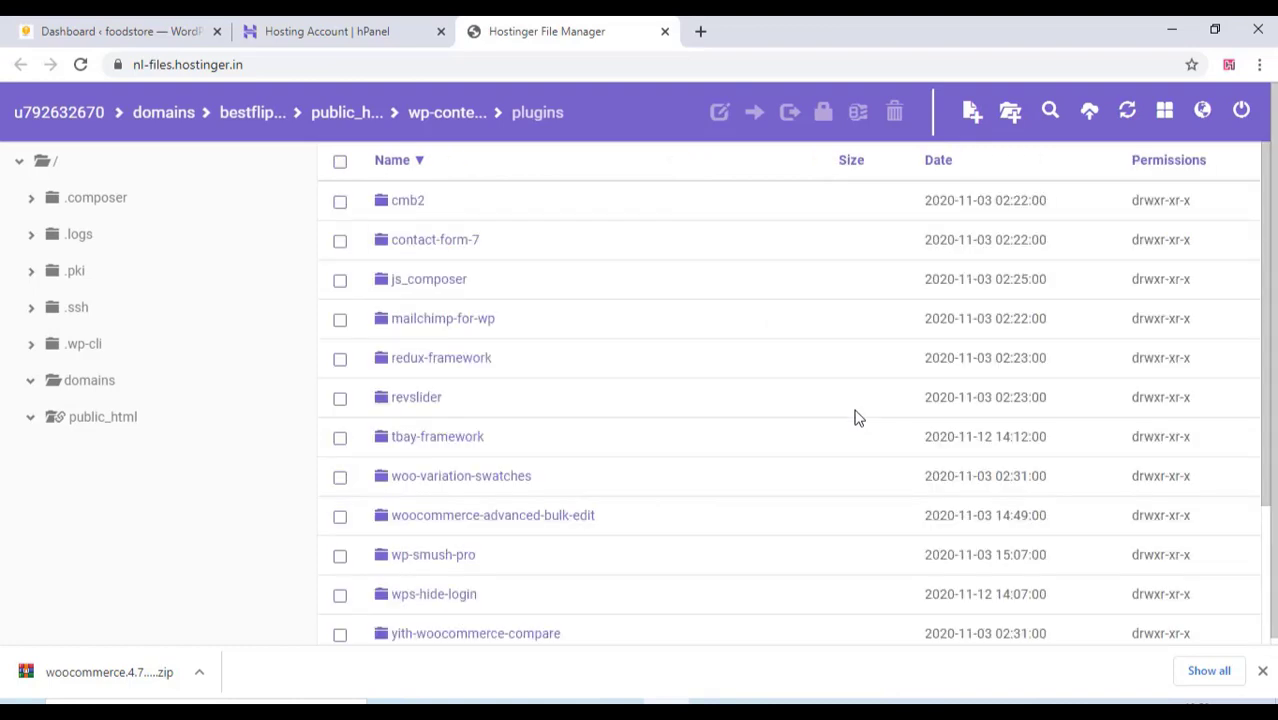
# Rename the uploaded woocommerce.4.7.0.zip to woocommerce.zip
pyautogui.scroll(-3)
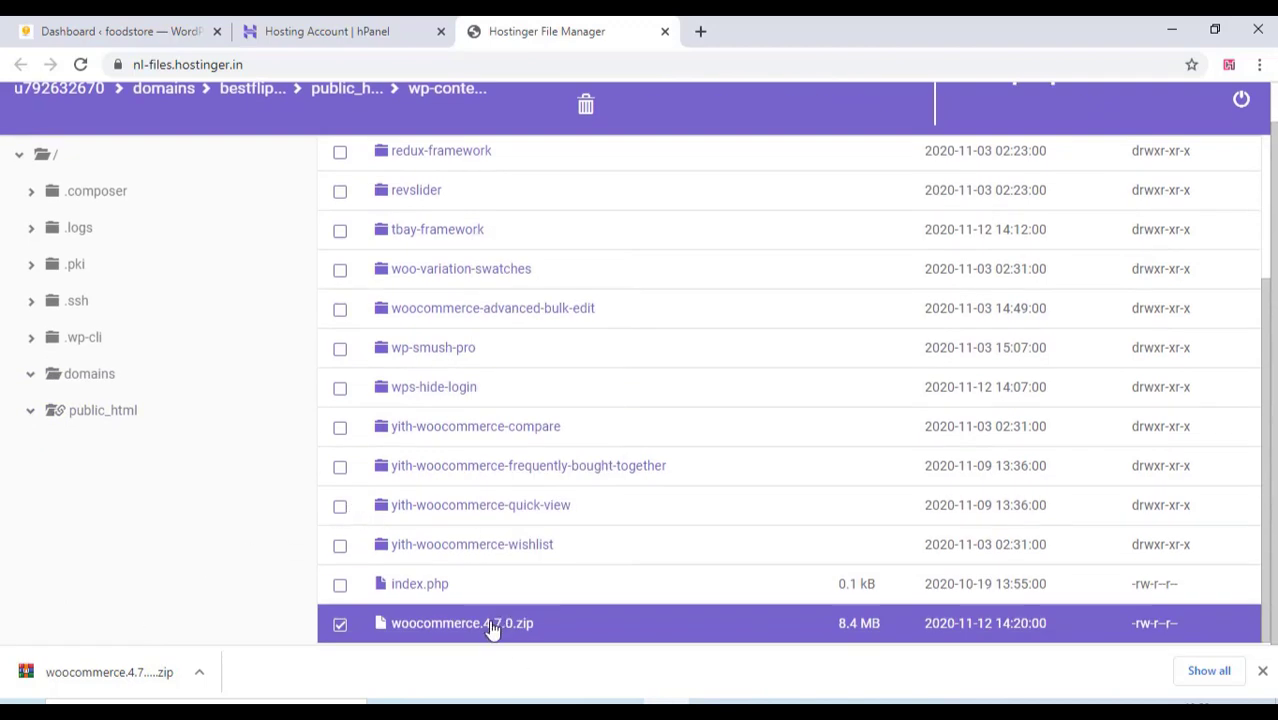
pyautogui.rightClick(462, 624)
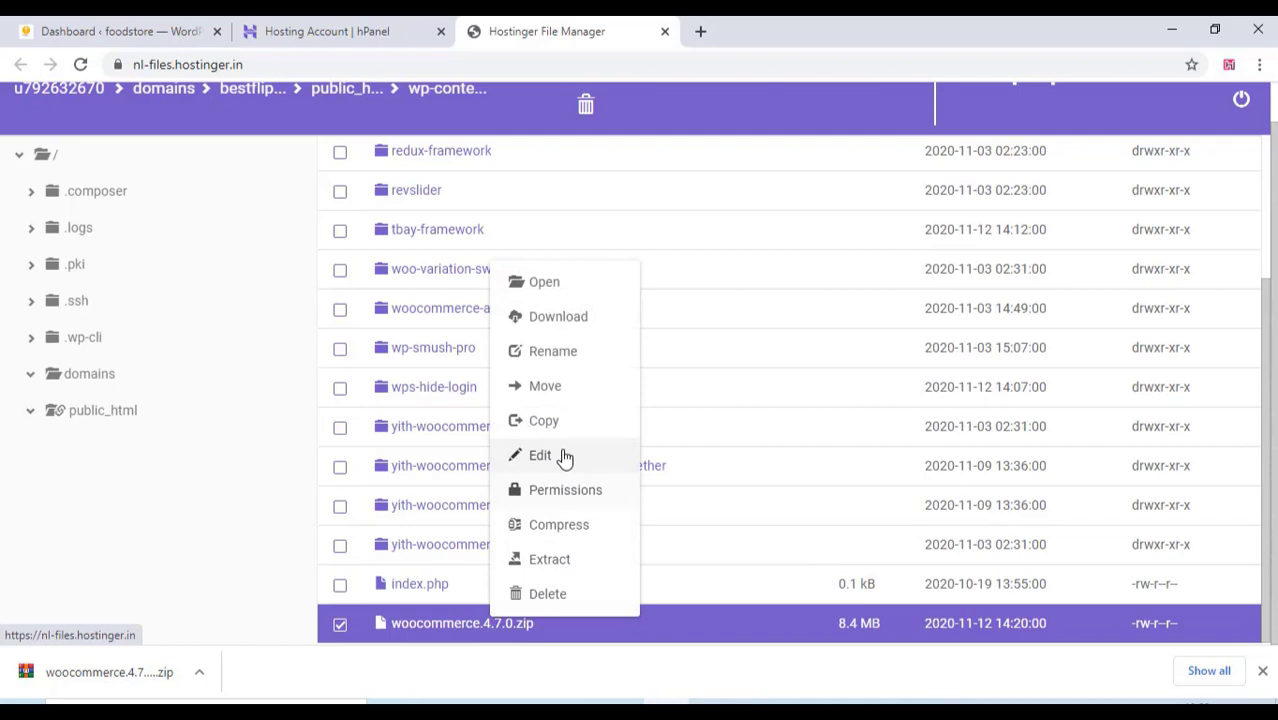
pyautogui.click(552, 352)
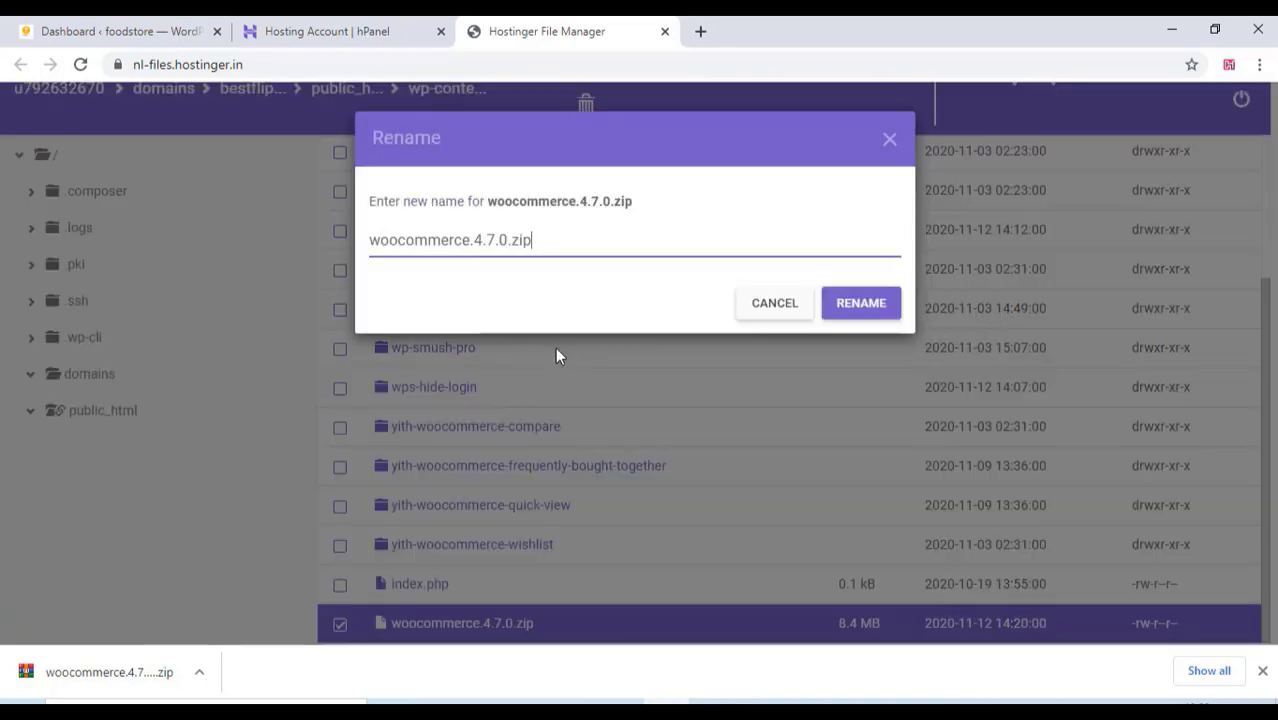
pyautogui.write('woocommerce.')
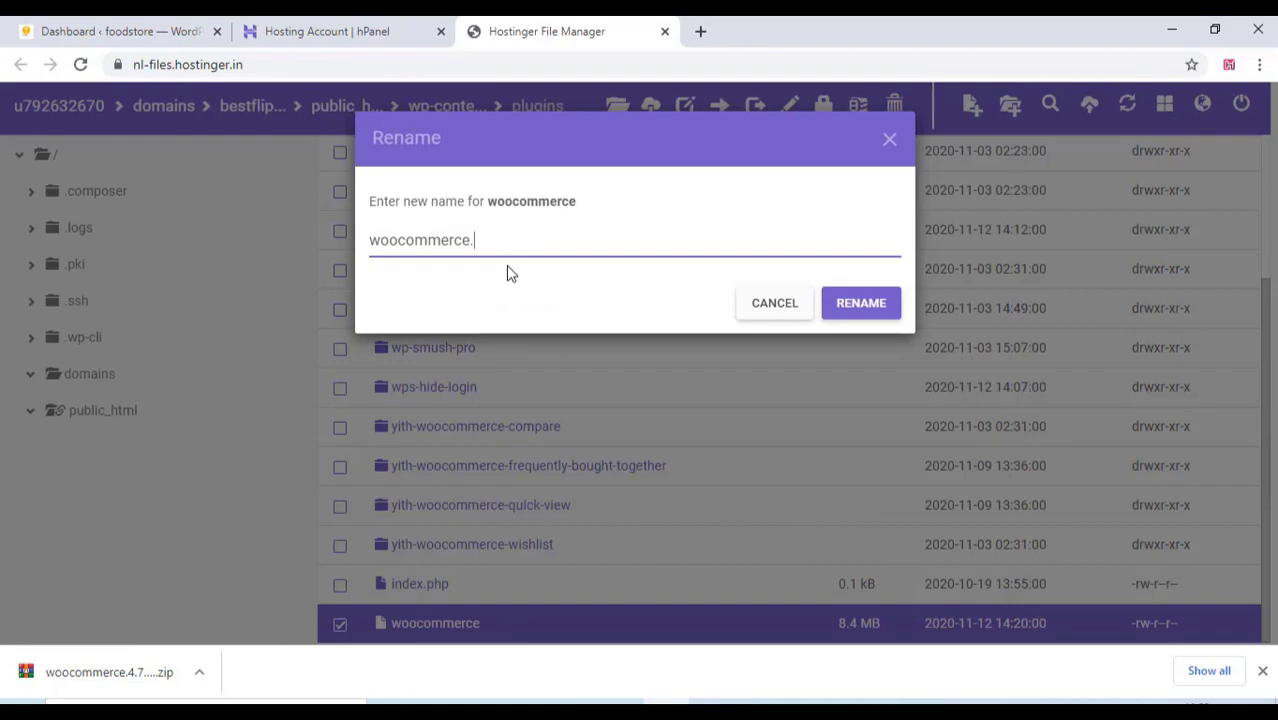
pyautogui.write('zi')
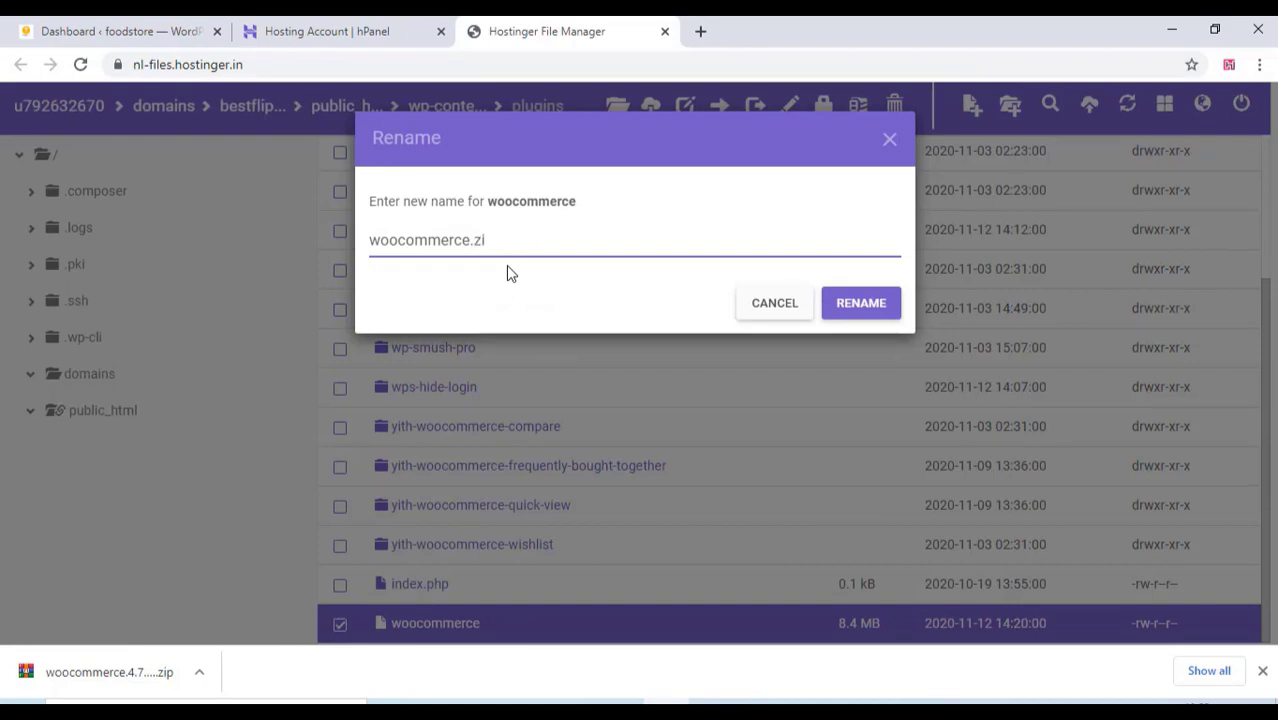
pyautogui.write('p')
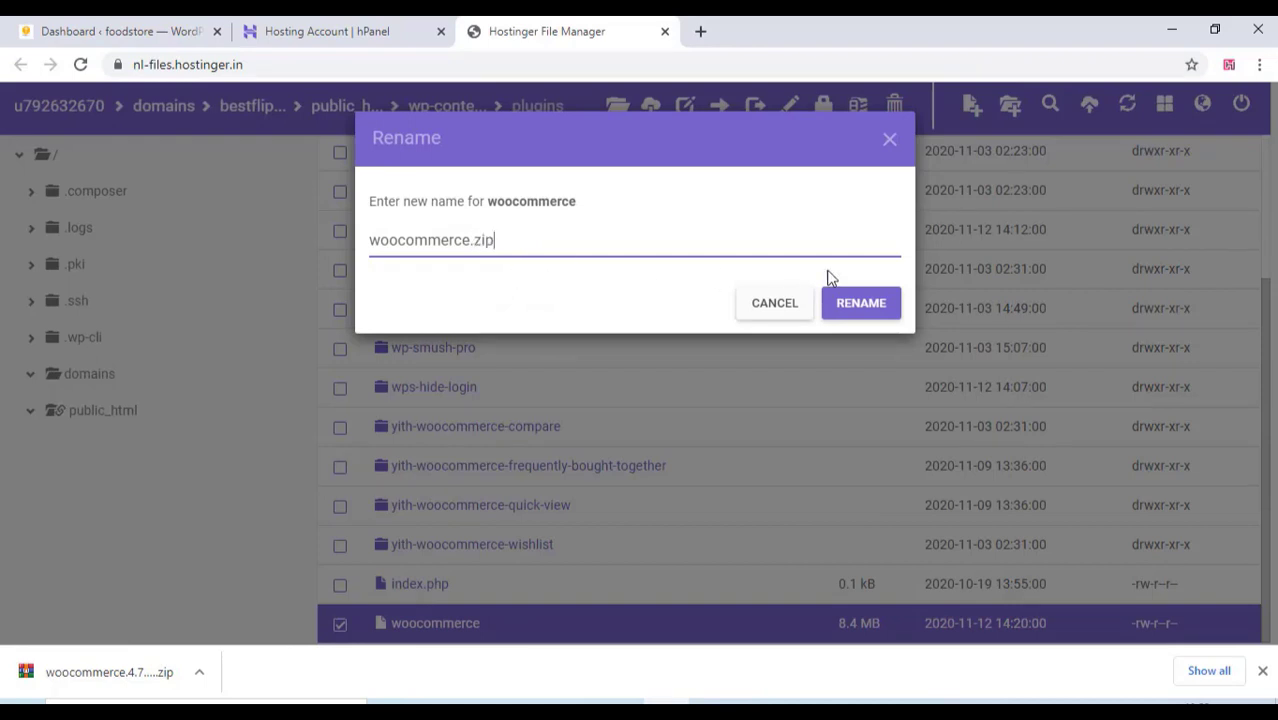
pyautogui.moveTo(860, 304)
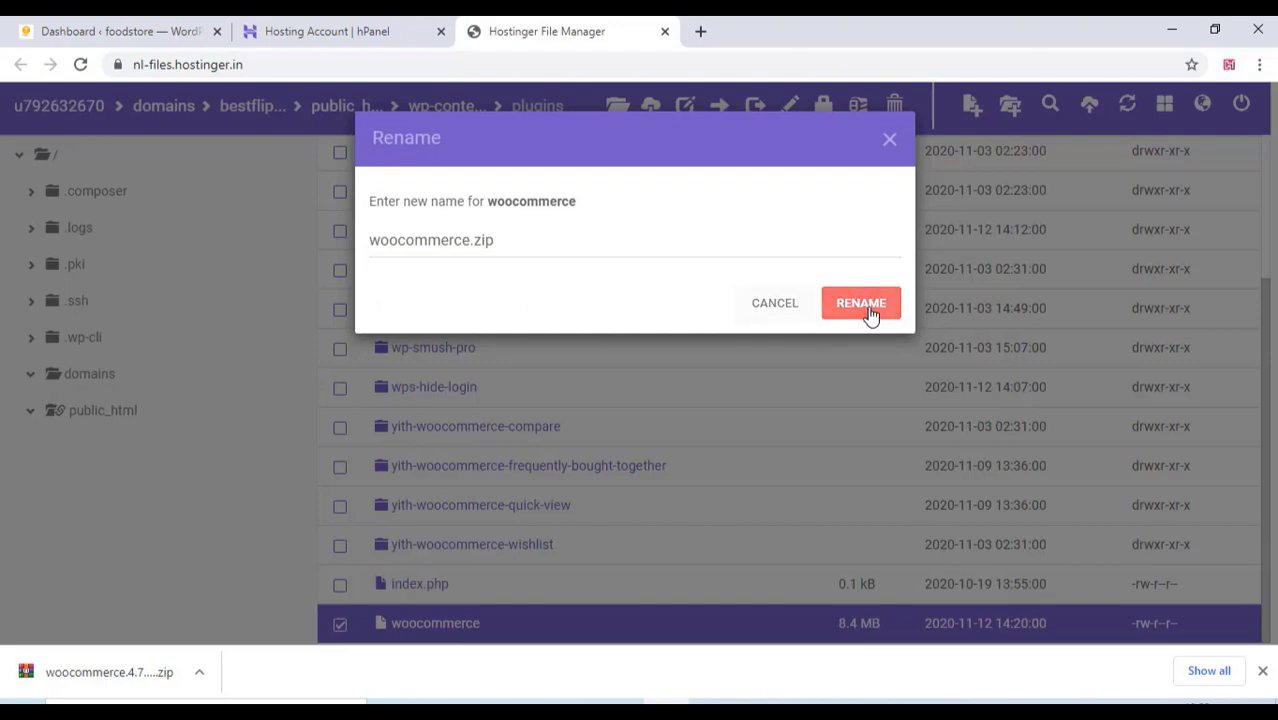
pyautogui.click(860, 304)
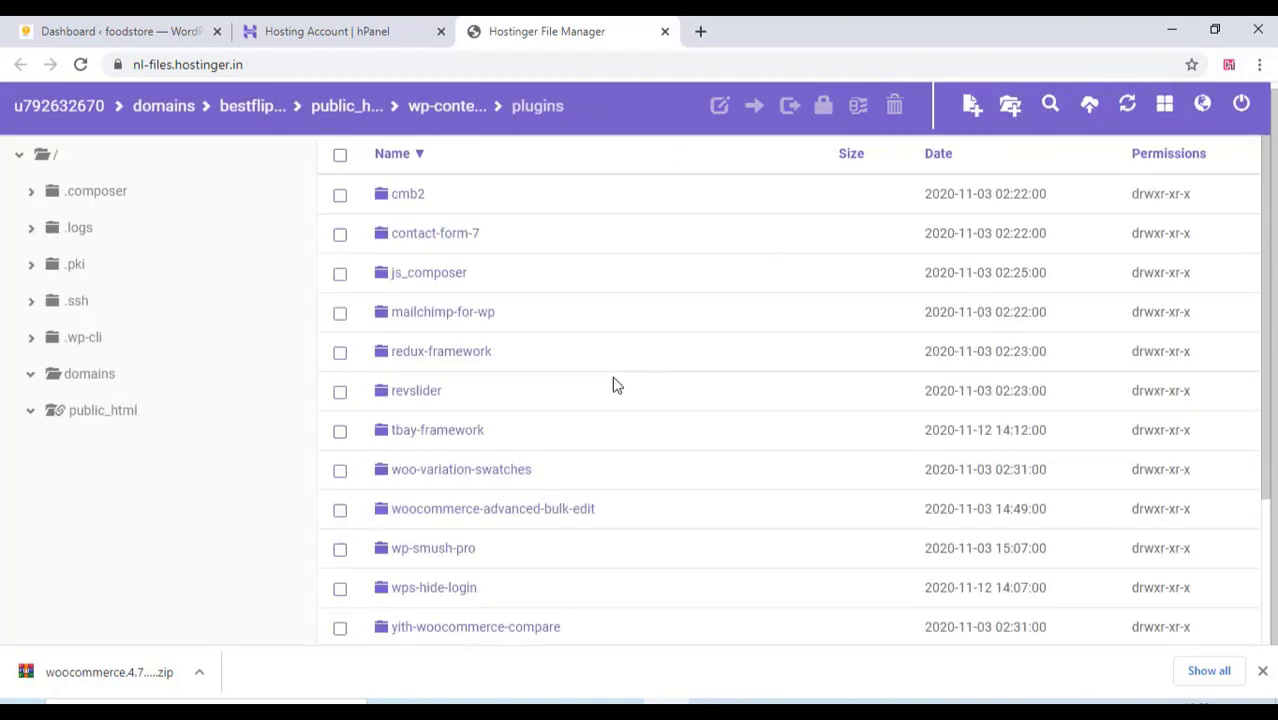
# Extract woocommerce.zip into a woocommerce folder in plugins and dismiss the completion message
pyautogui.scroll(-3)
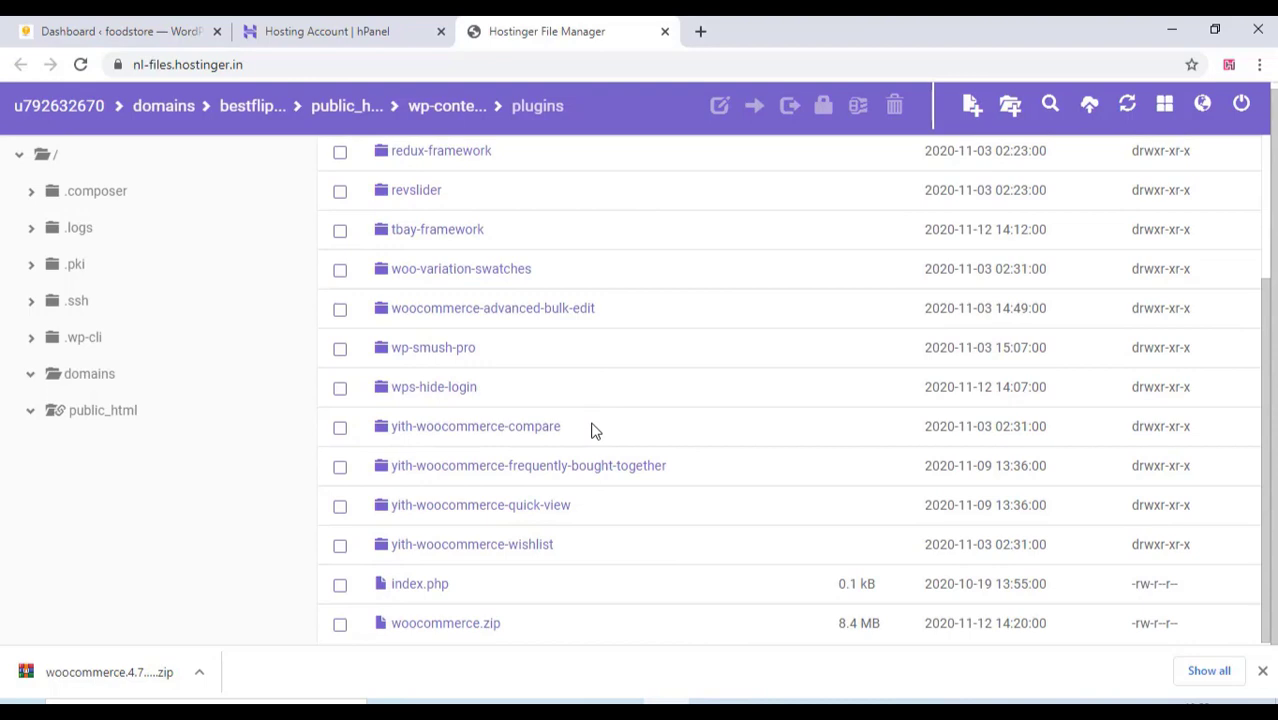
pyautogui.click(444, 622)
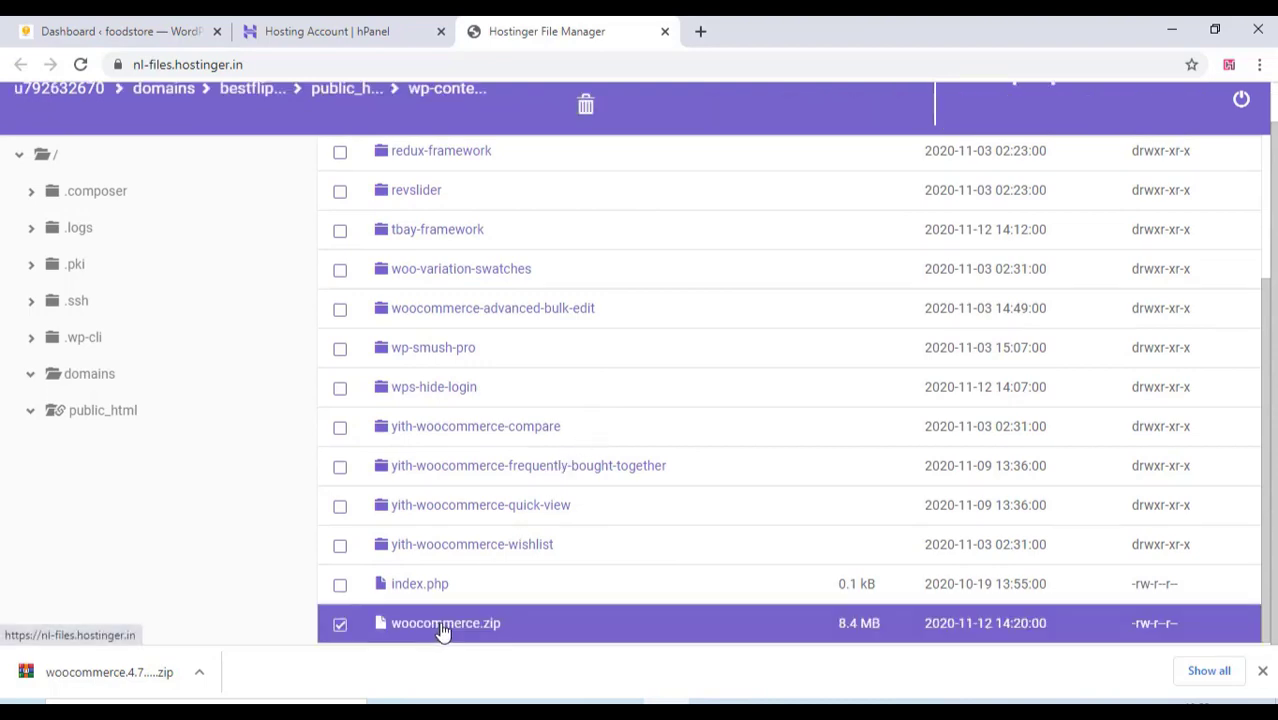
pyautogui.click(862, 112)
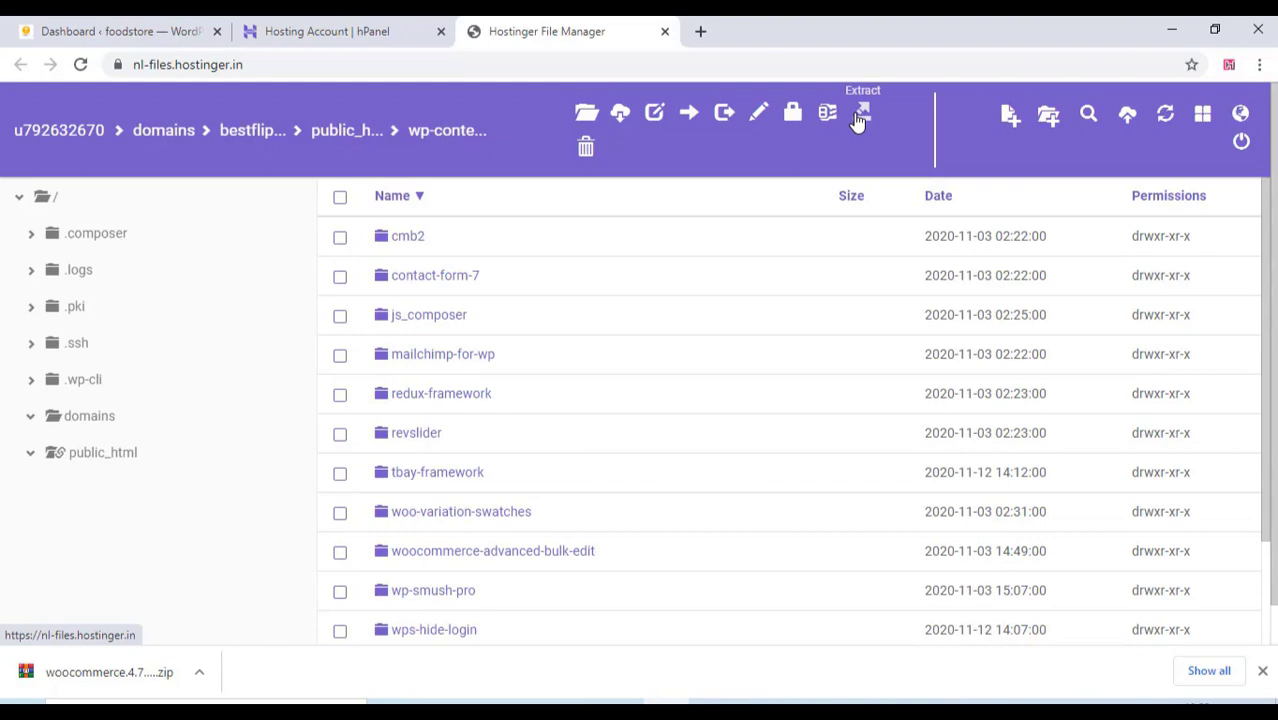
pyautogui.click(862, 112)
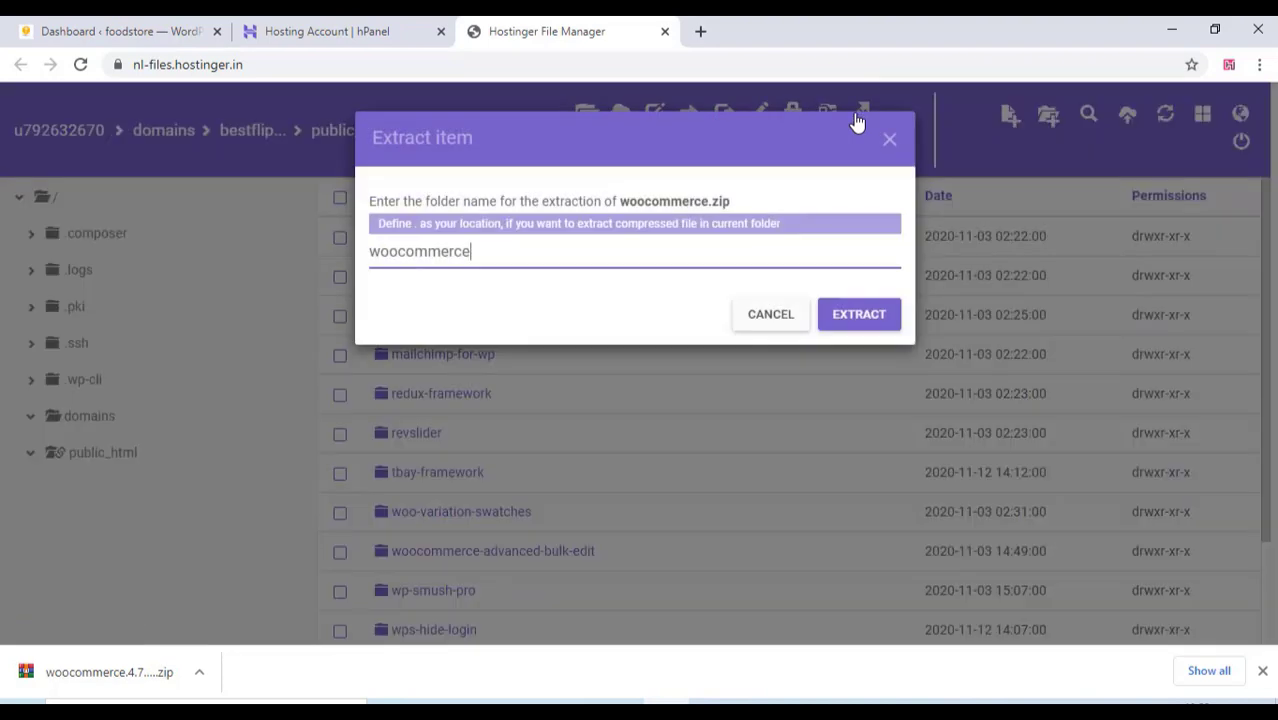
pyautogui.moveTo(858, 314)
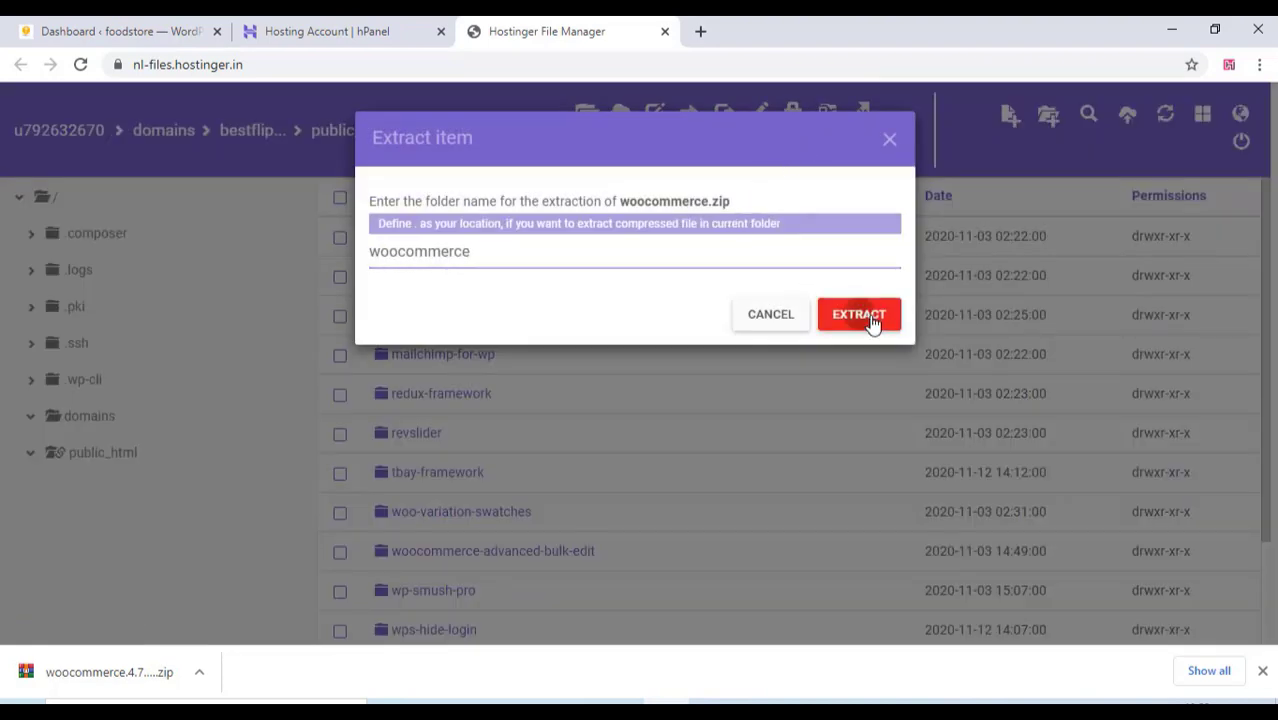
pyautogui.click(858, 314)
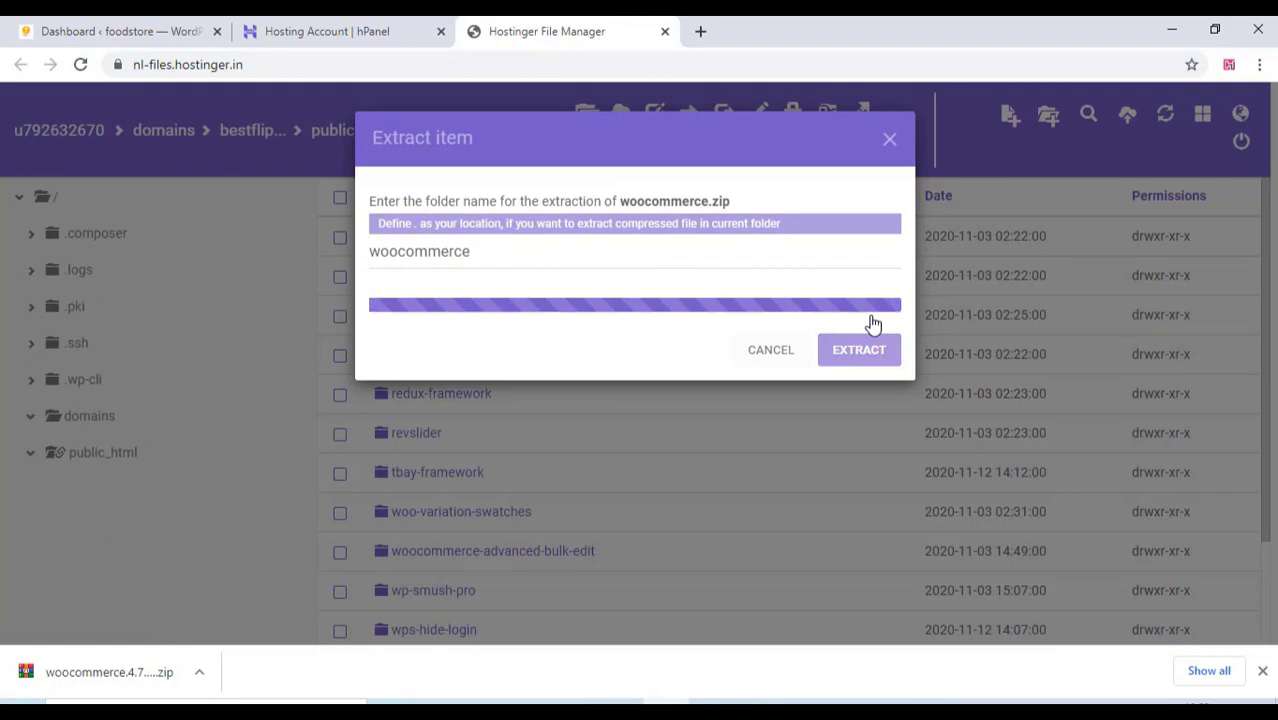
pyautogui.click(858, 348)
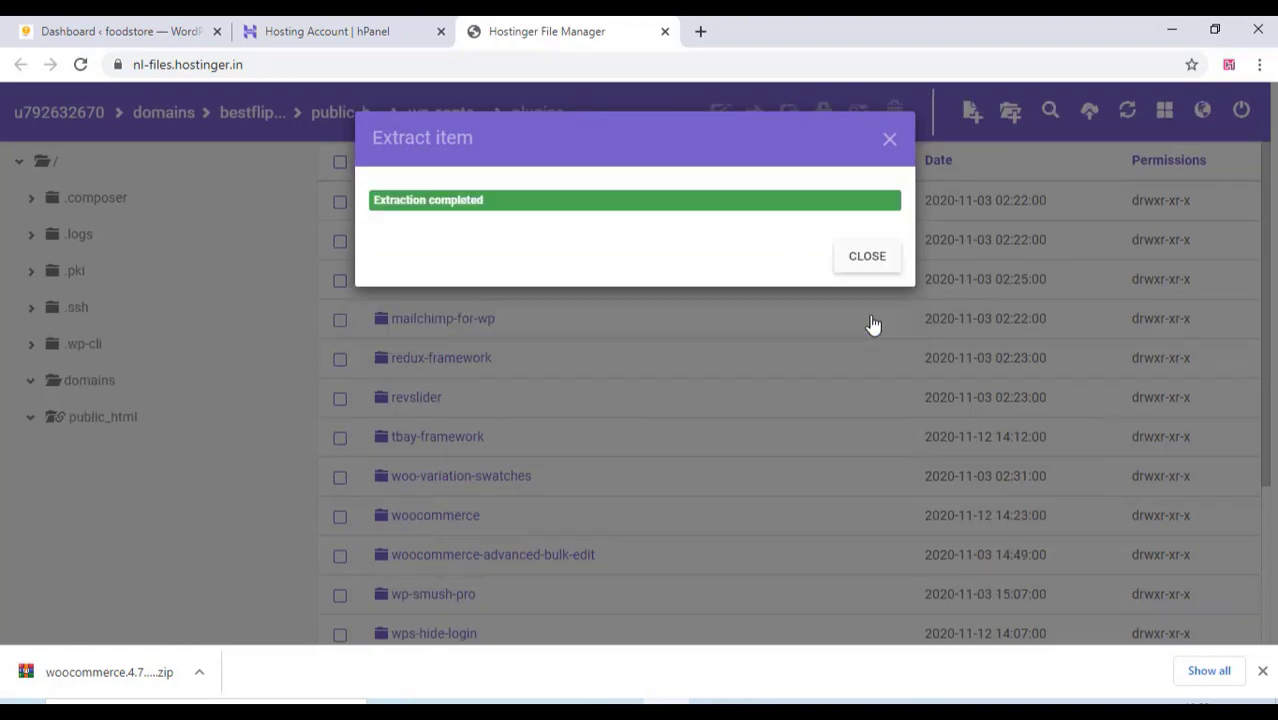
pyautogui.click(866, 256)
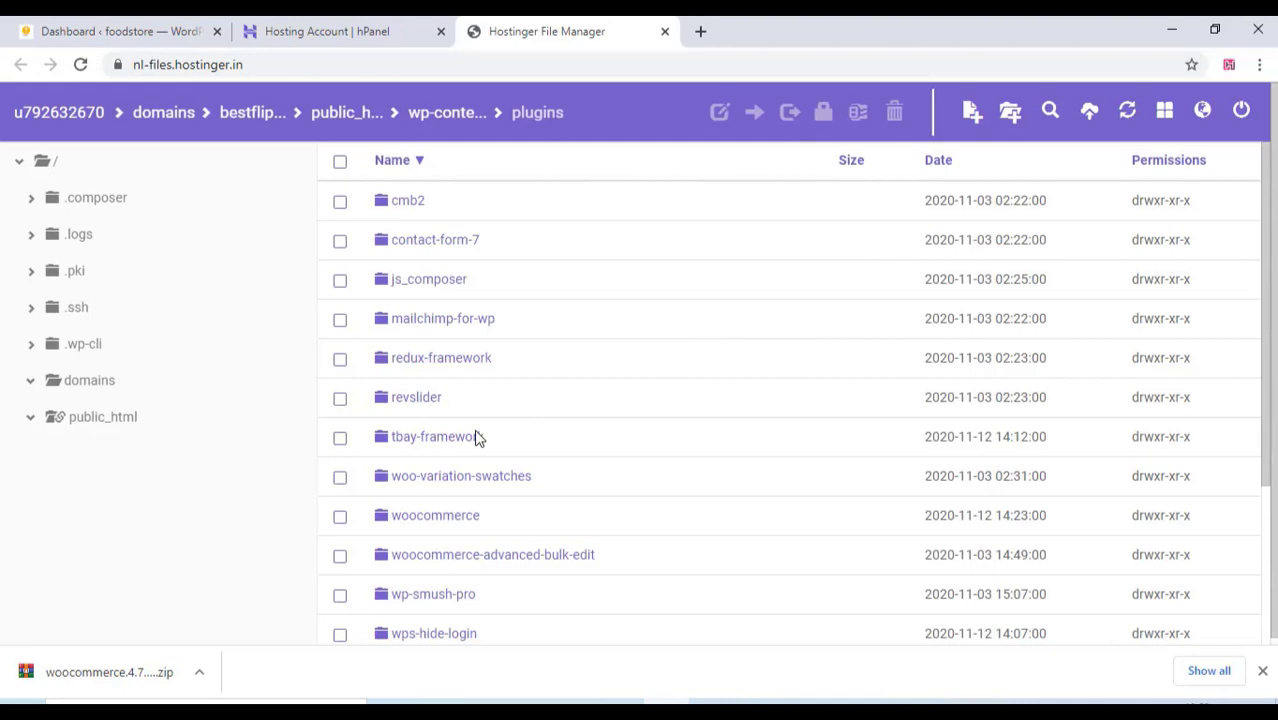
pyautogui.moveTo(448, 516)
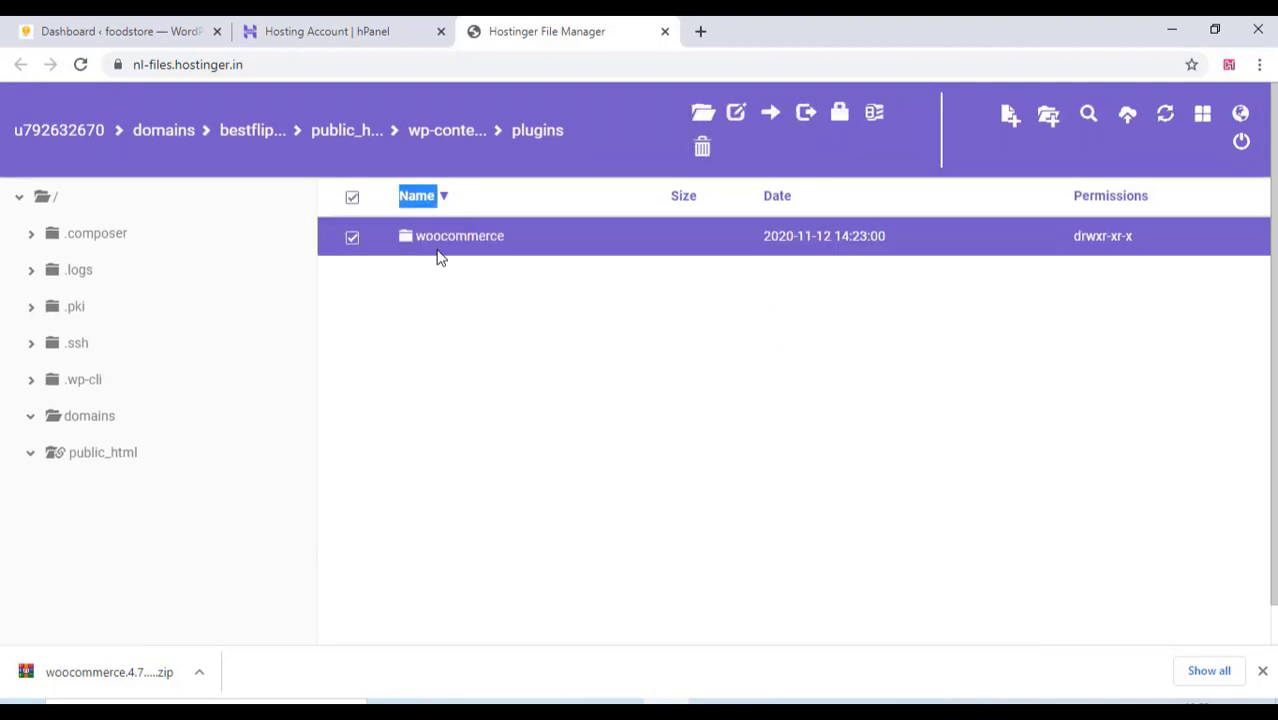
# Select all 12 items in the nested woocommerce folder and target the move at plugins/woocommerce
pyautogui.doubleClick(460, 236)
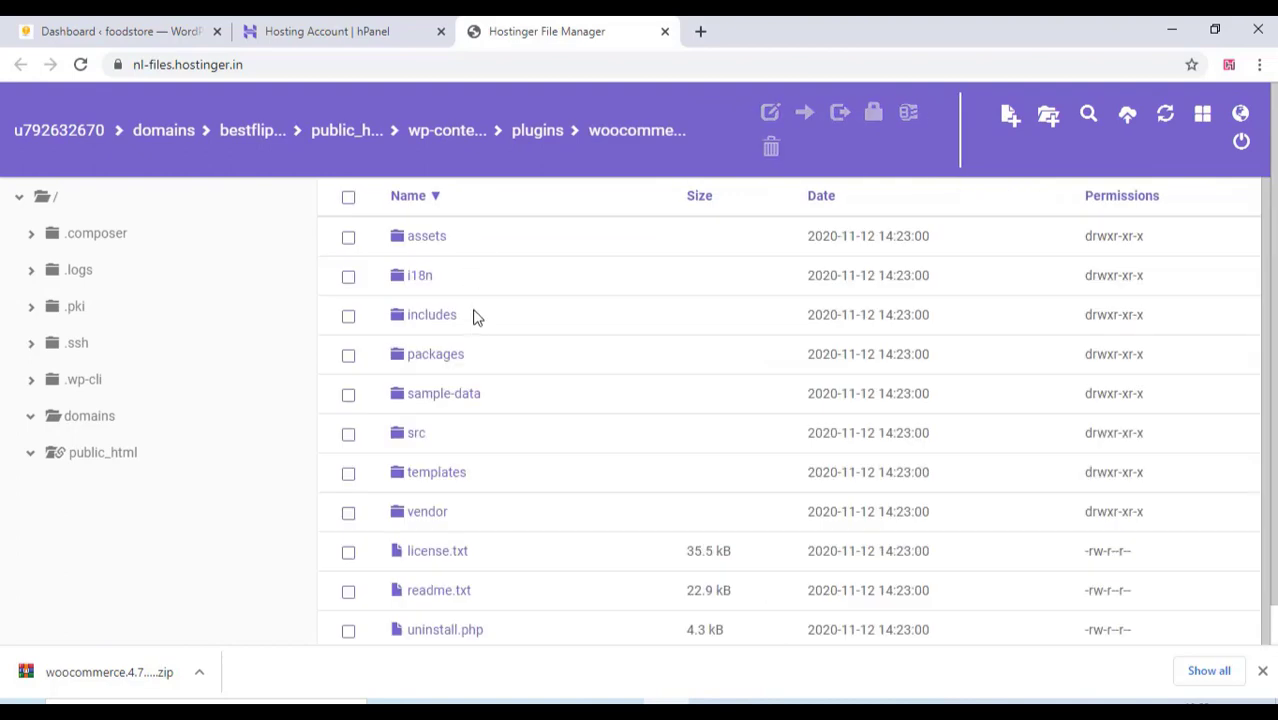
pyautogui.moveTo(476, 348)
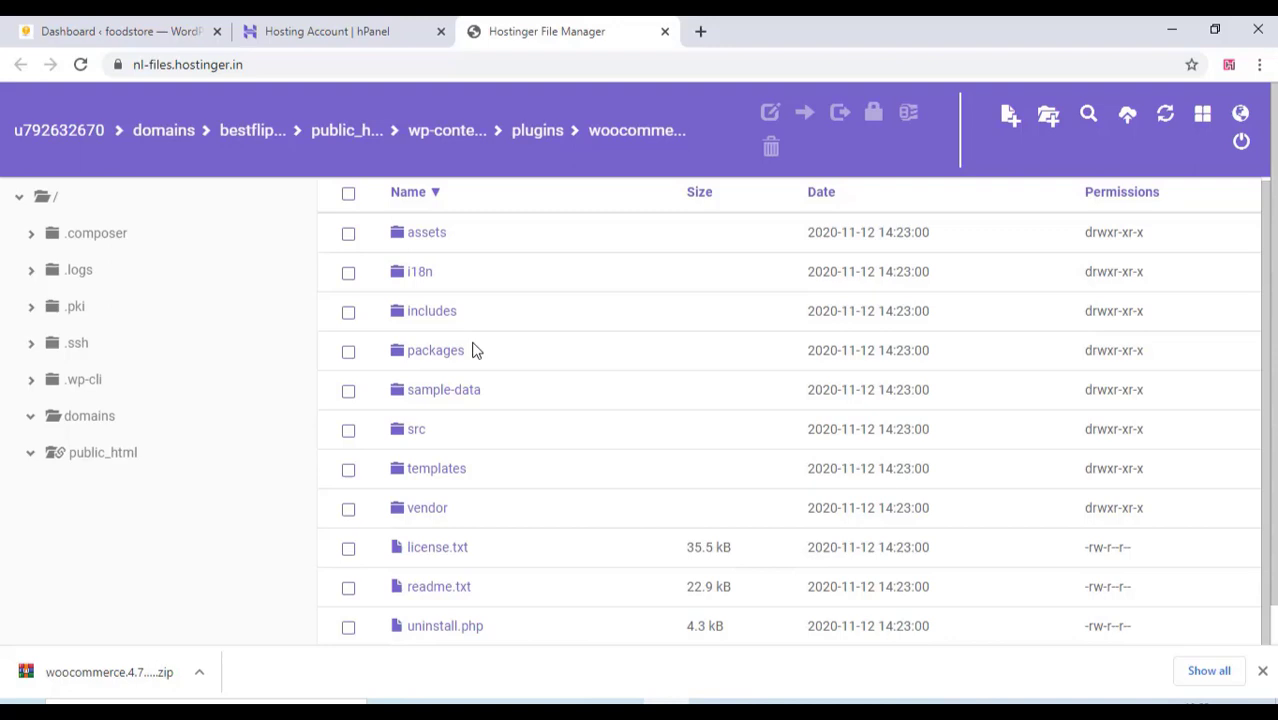
pyautogui.moveTo(348, 196)
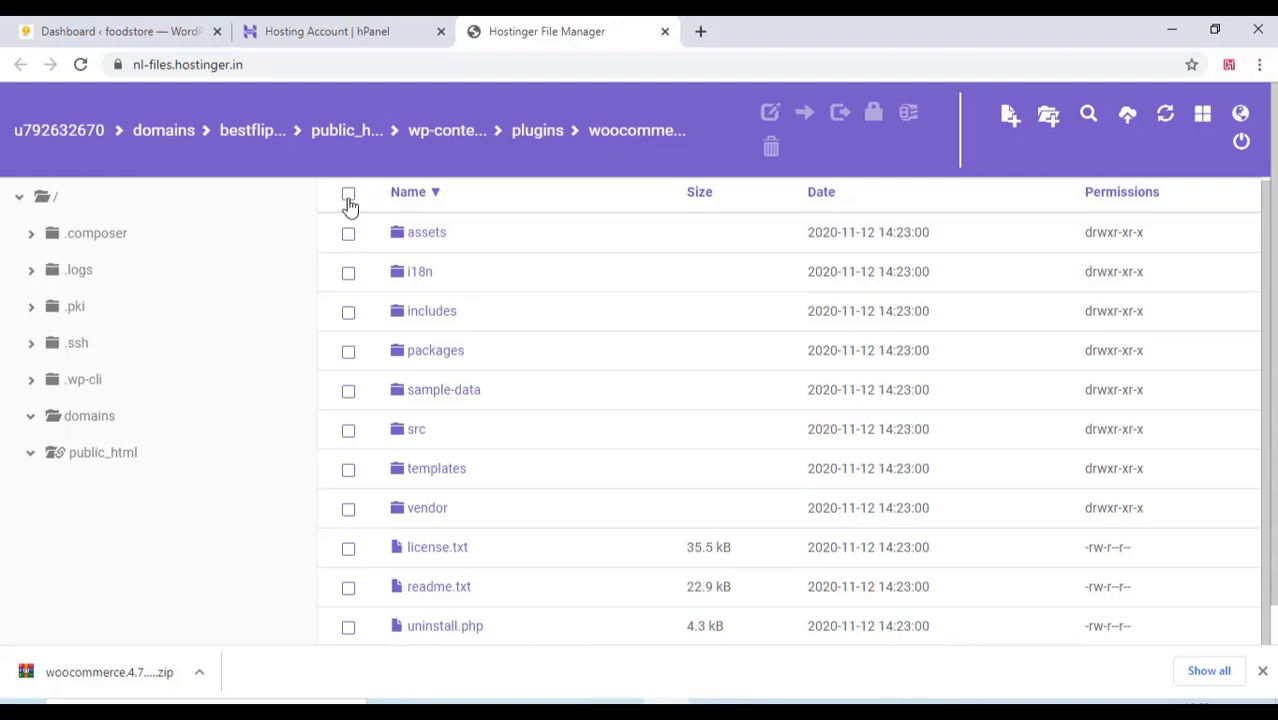
pyautogui.click(348, 194)
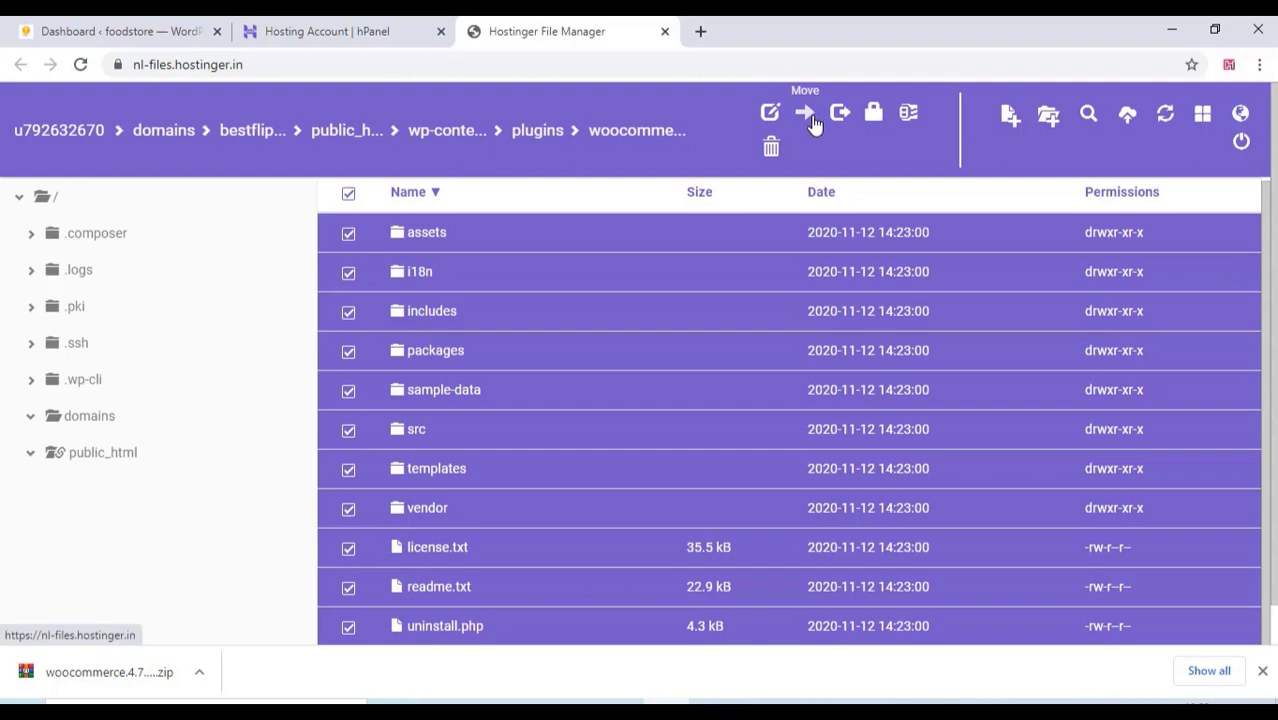
pyautogui.click(804, 112)
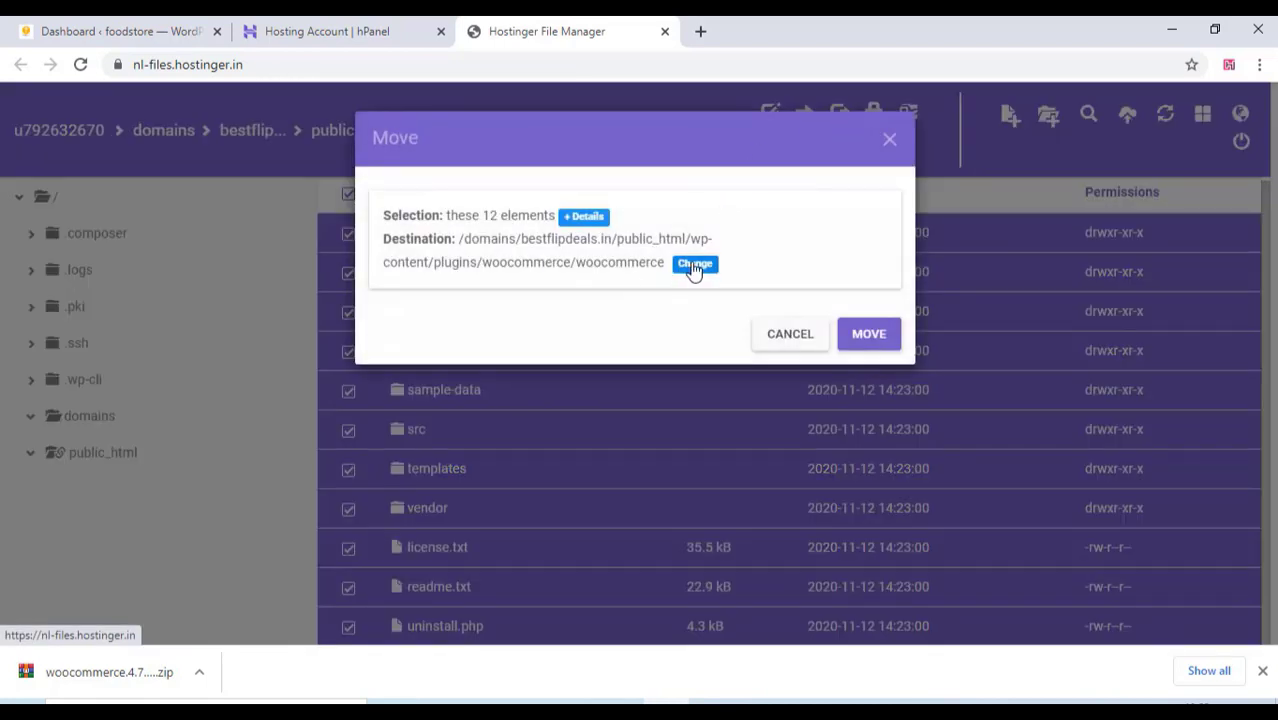
pyautogui.click(694, 264)
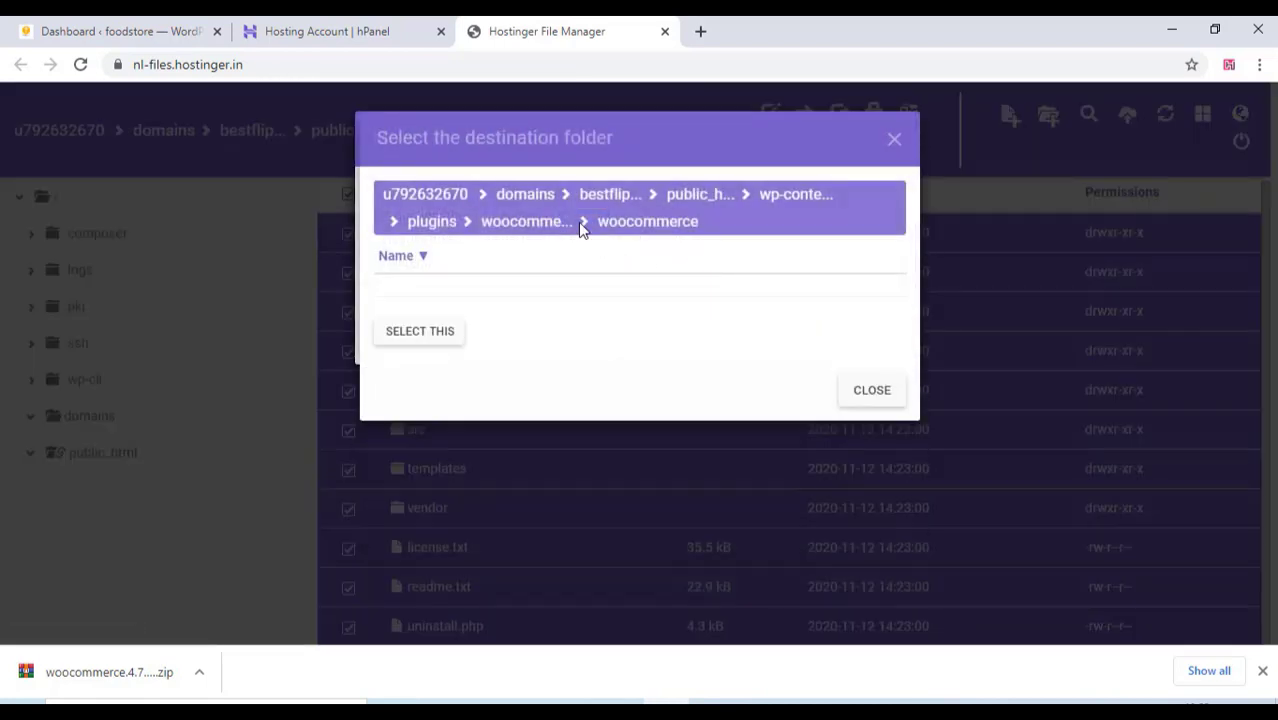
pyautogui.click(526, 220)
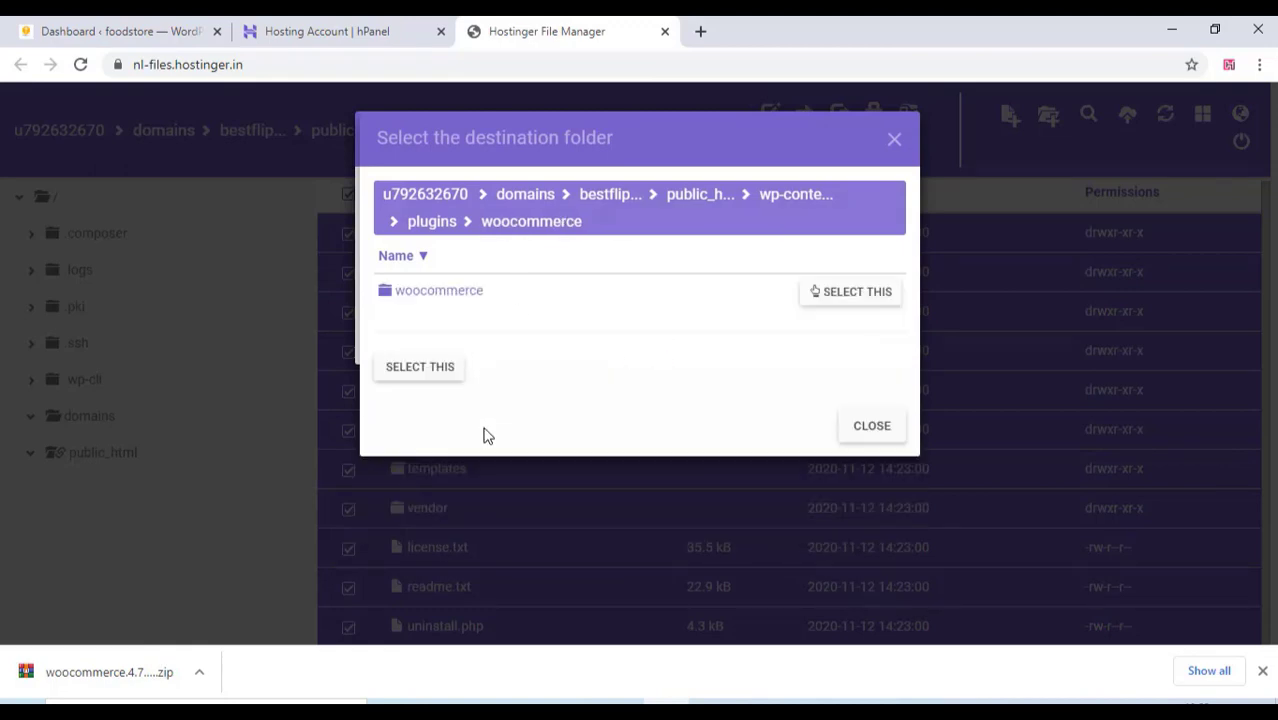
pyautogui.moveTo(420, 366)
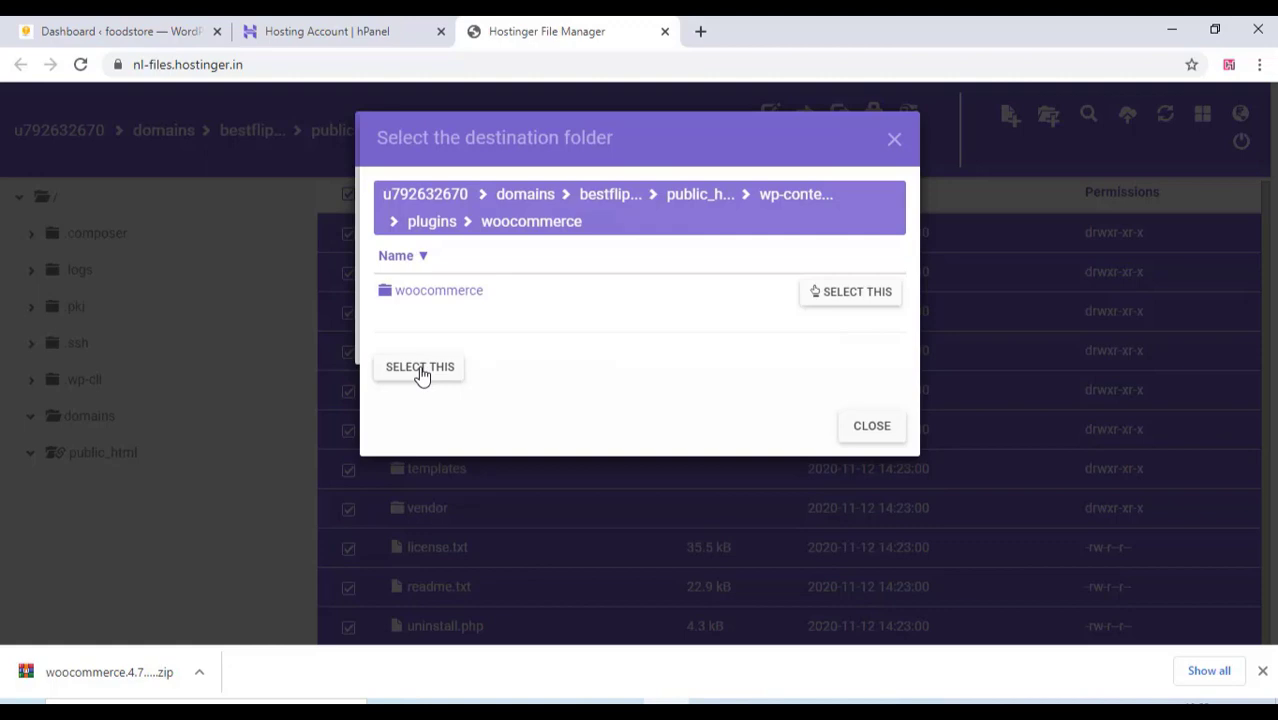
pyautogui.click(420, 366)
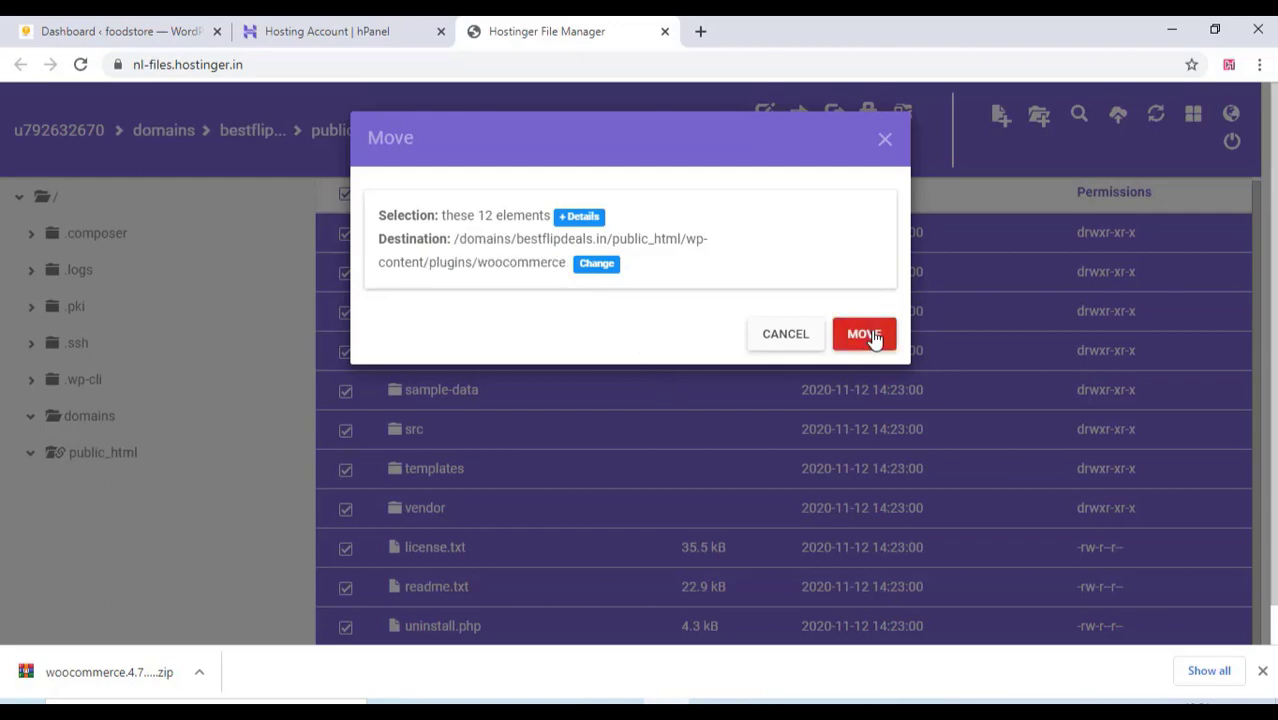
# Move the 12 items into plugins/woocommerce and return to the WordPress dashboard
pyautogui.click(864, 332)
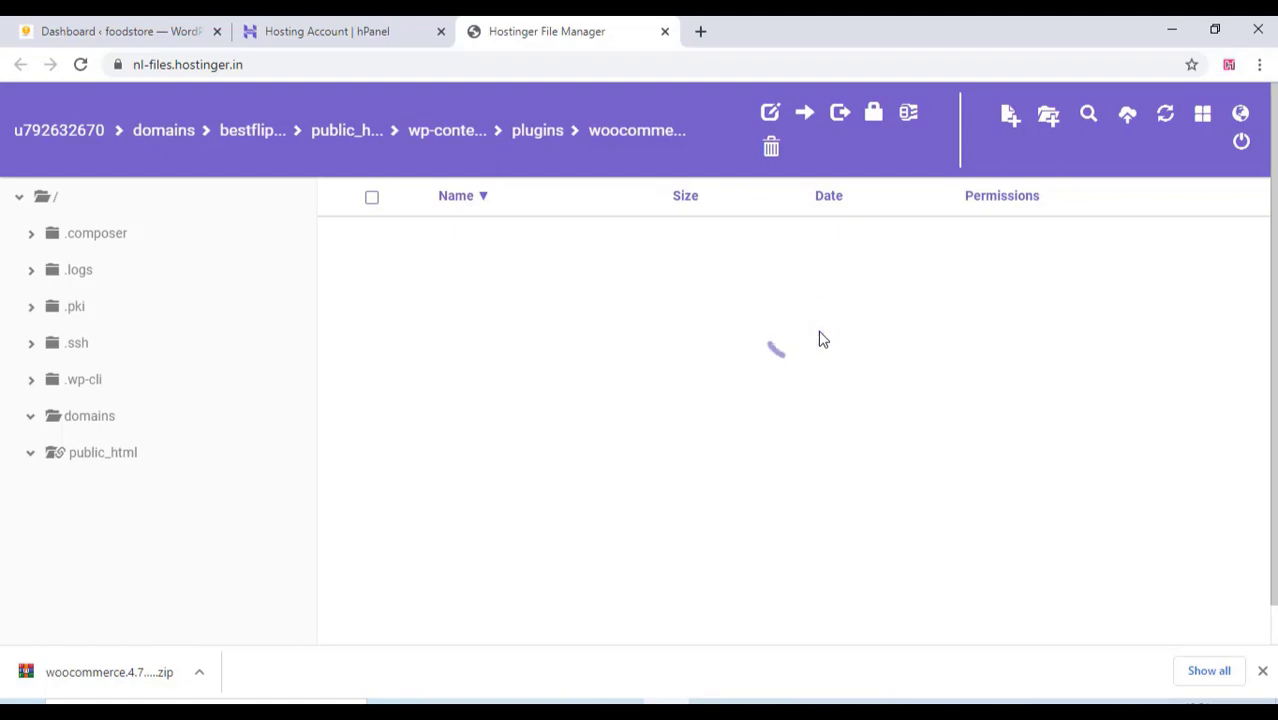
pyautogui.click(120, 32)
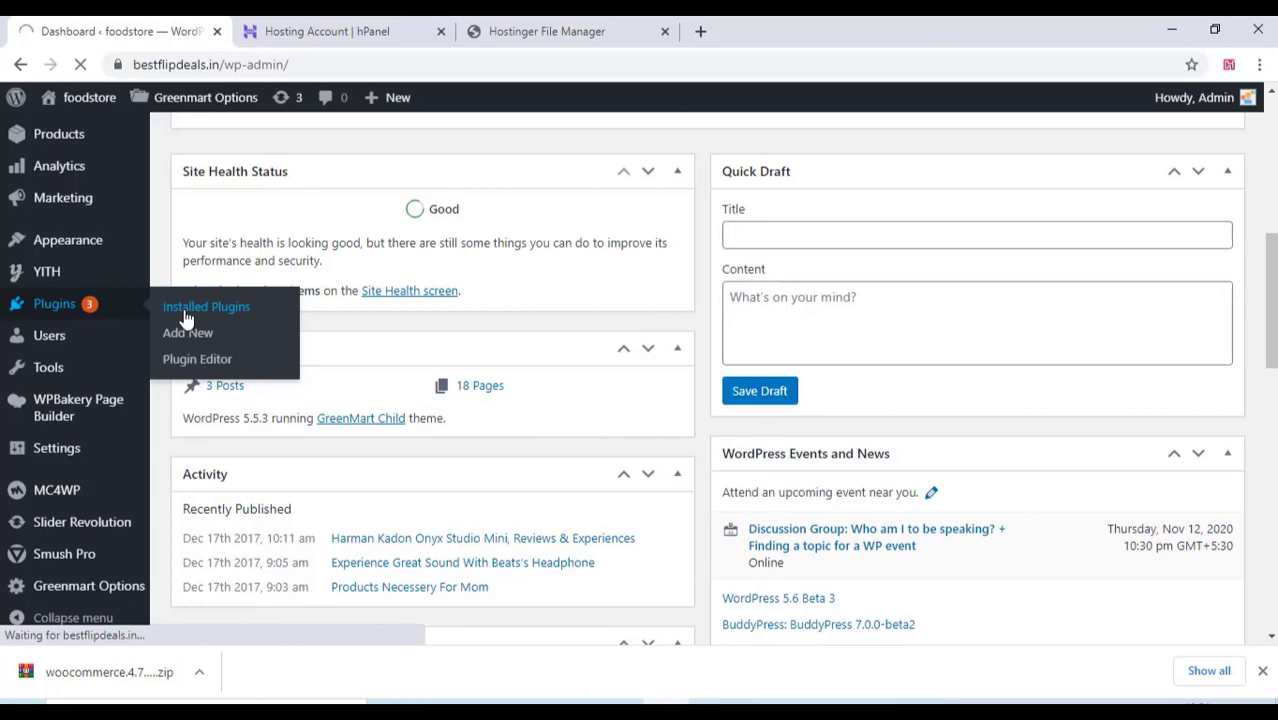
pyautogui.click(206, 306)
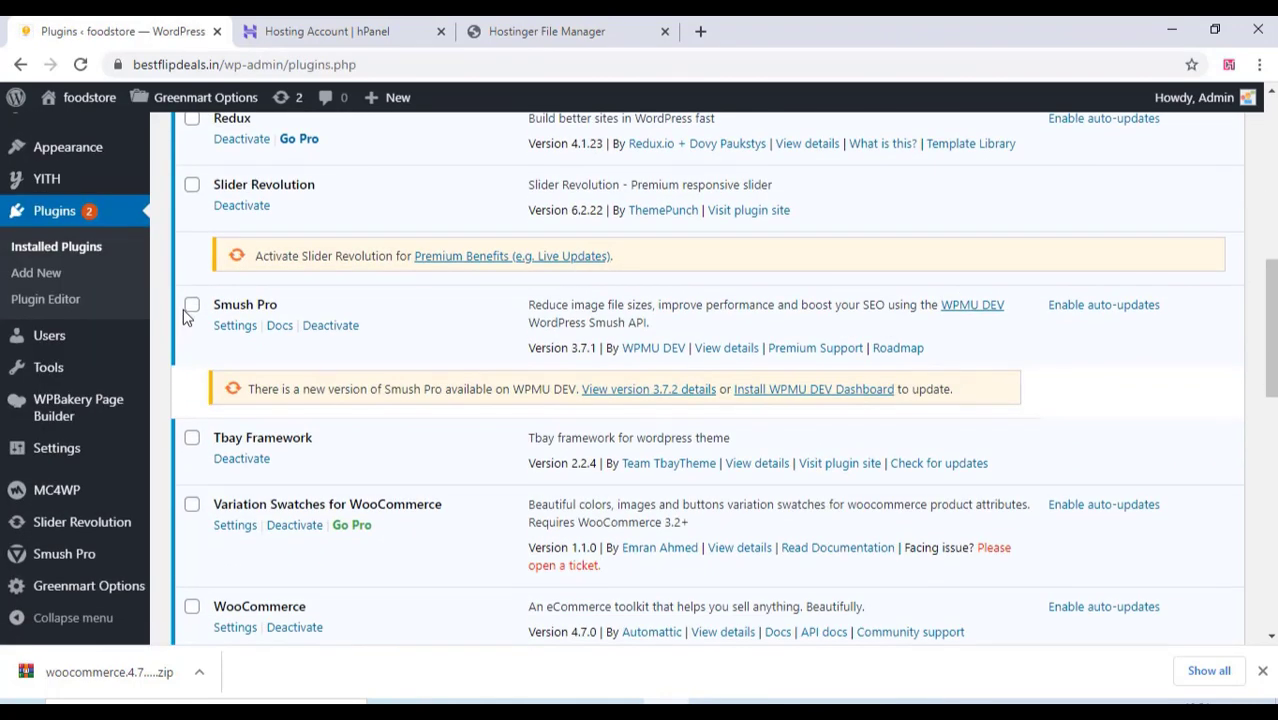
pyautogui.scroll(-3)
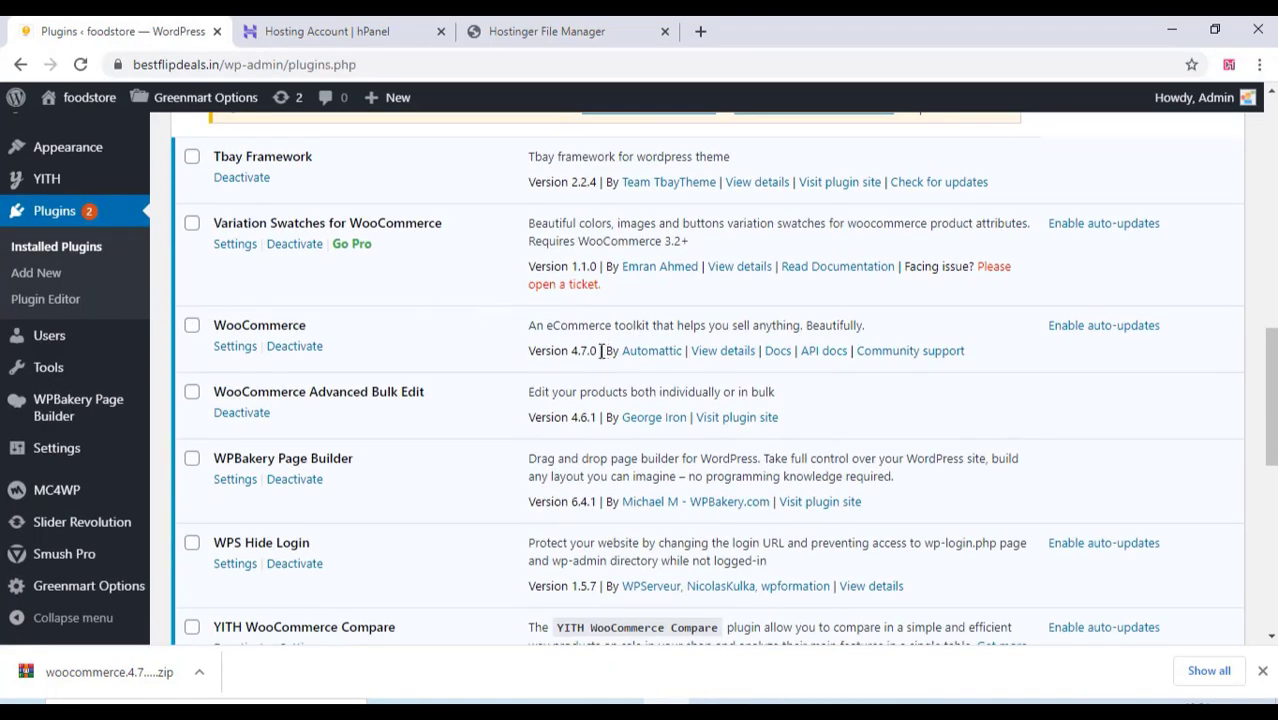
pyautogui.doubleClick(560, 350)
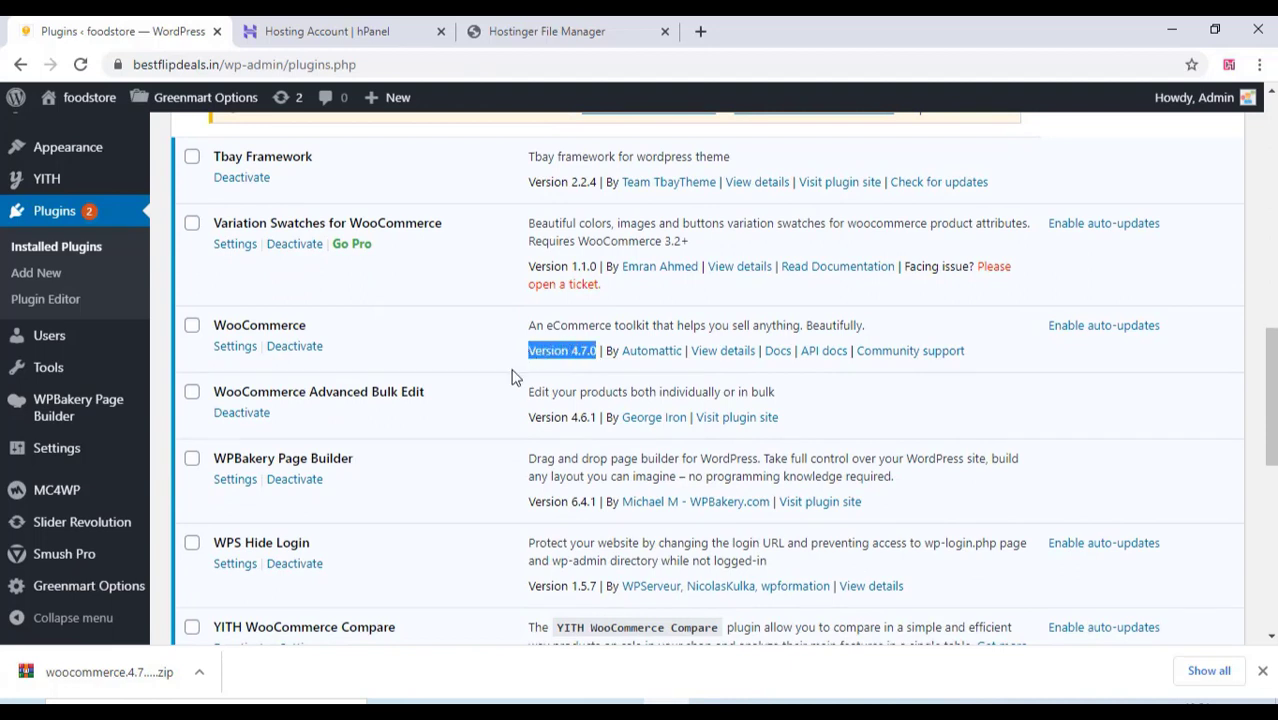
pyautogui.moveTo(584, 368)
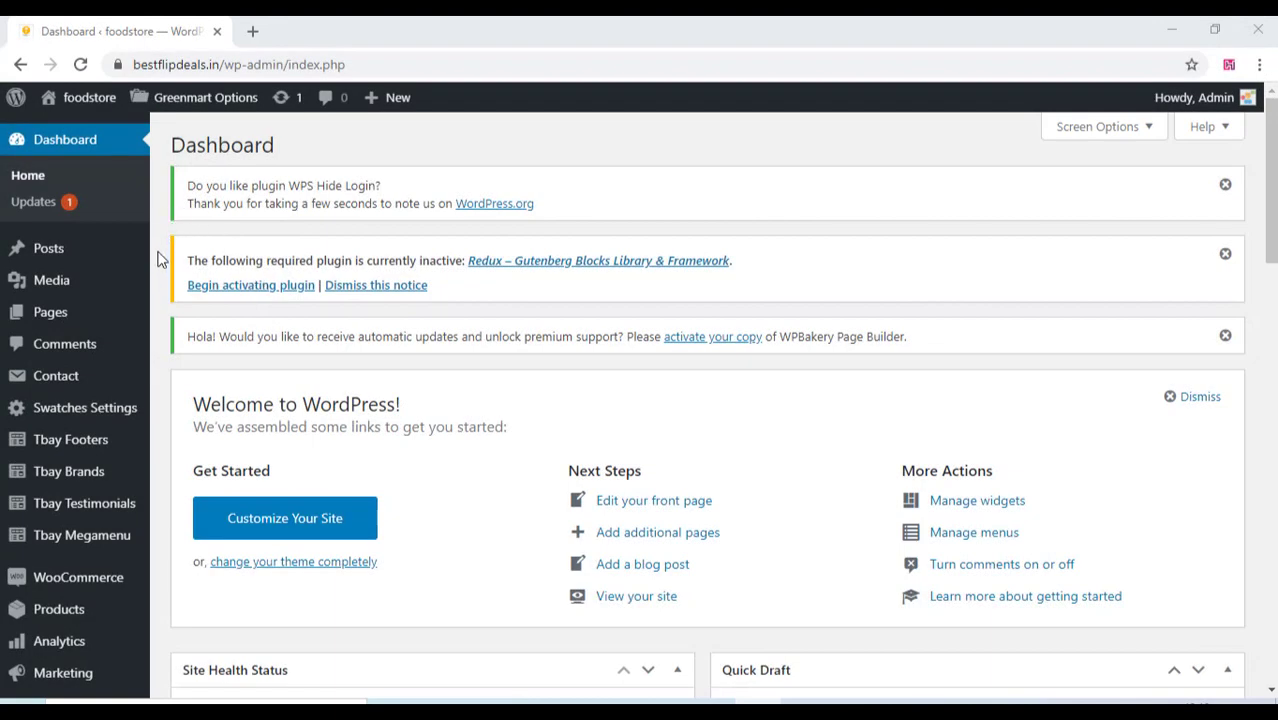
# View the All Products list to confirm the store's 34 products survived the update
pyautogui.scroll(-3)
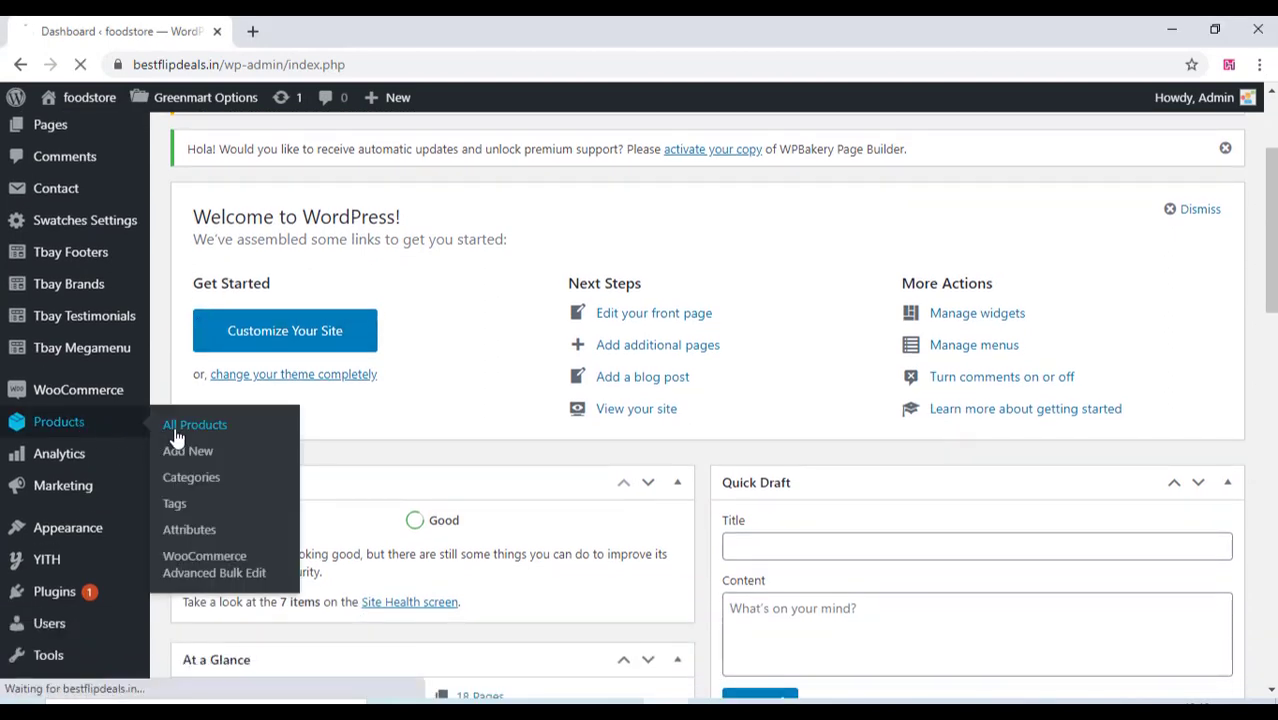
pyautogui.click(194, 424)
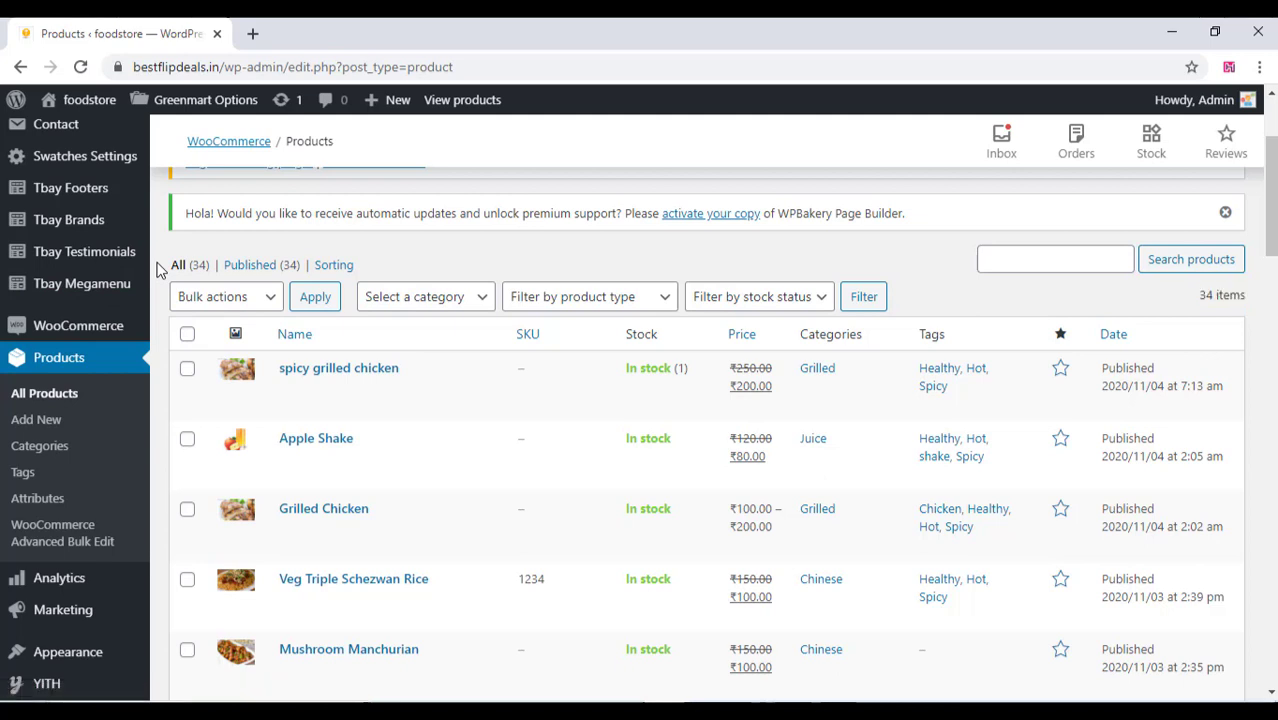
pyautogui.moveTo(176, 264)
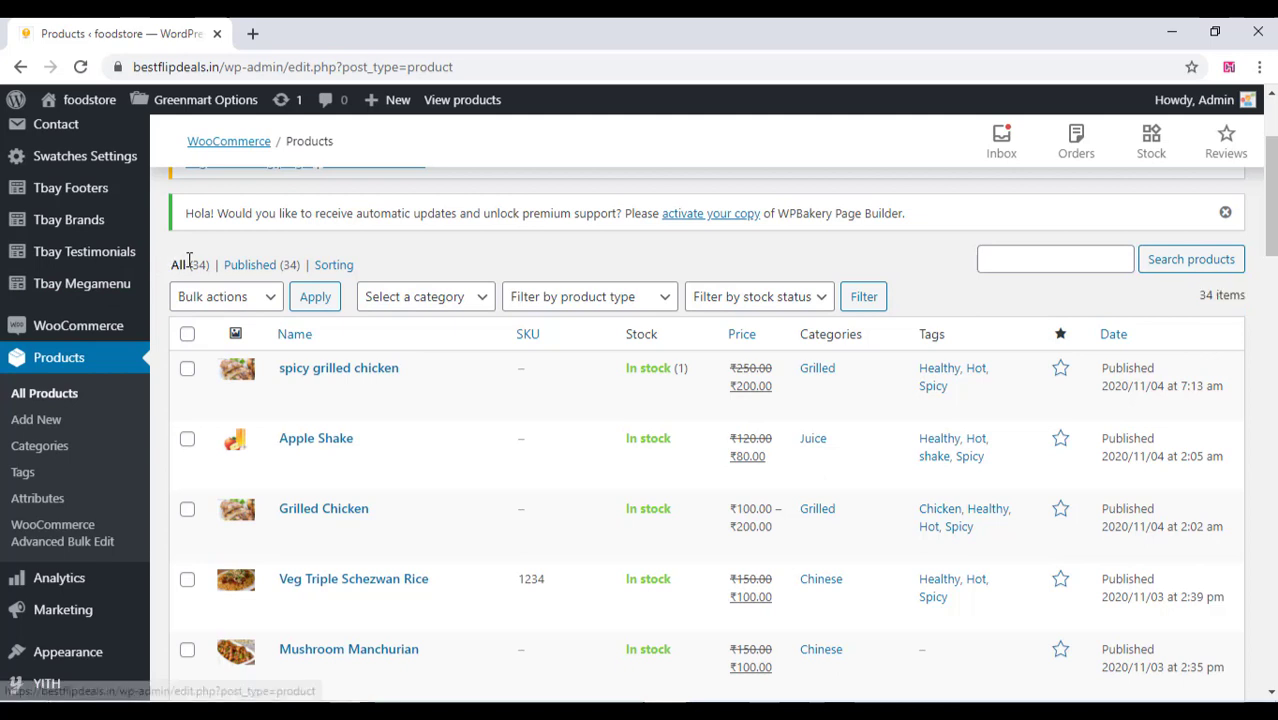
pyautogui.moveTo(180, 264)
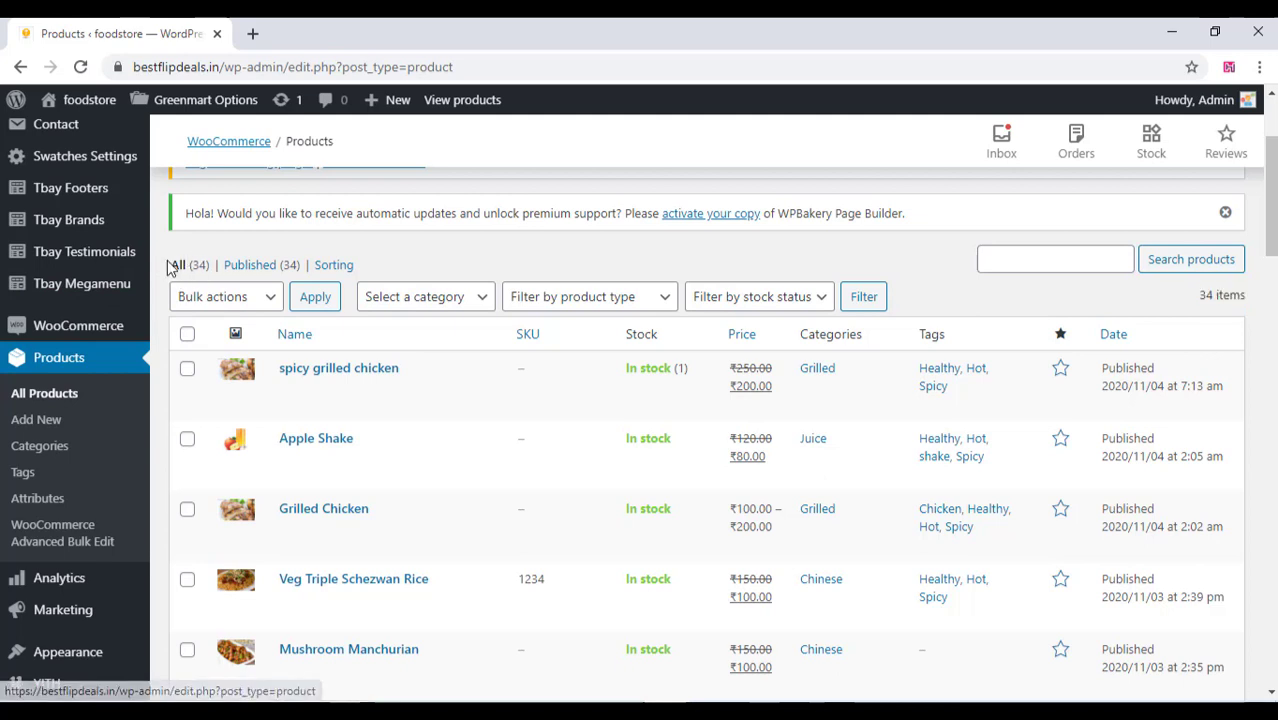